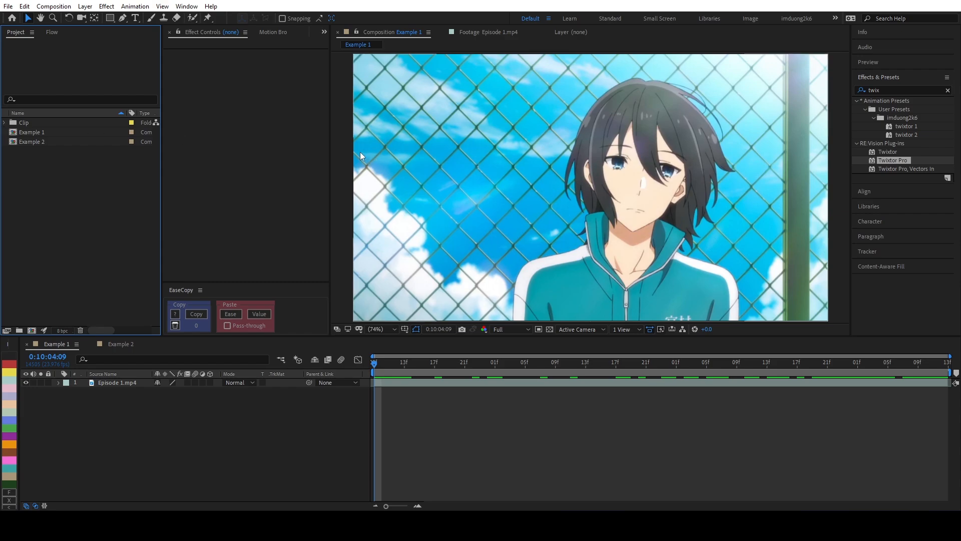
pyautogui.moveTo(318, 176)
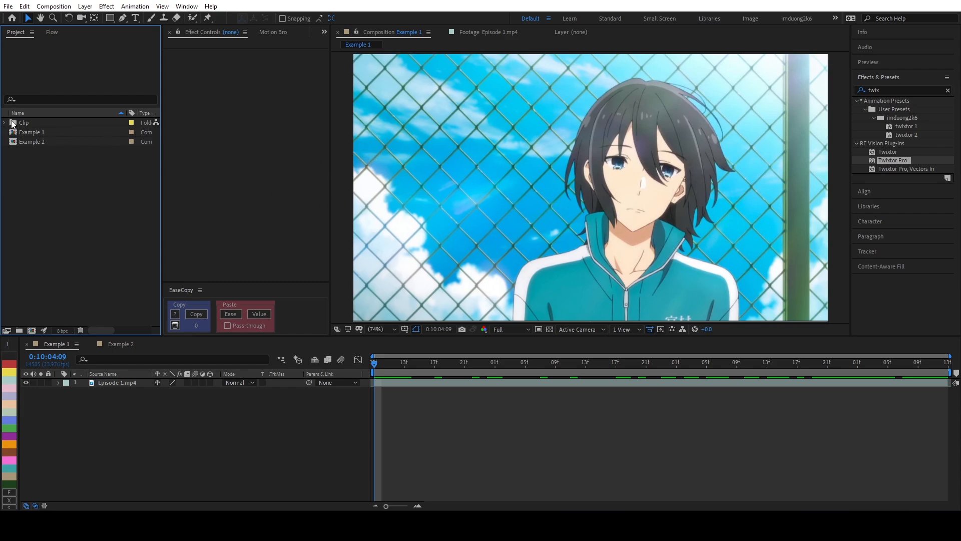
# - Reveal Episode 1.mp4 in the Clip folder and view Example 1's composition settings (1280×720, 23.976 fps)
pyautogui.click(4, 122)
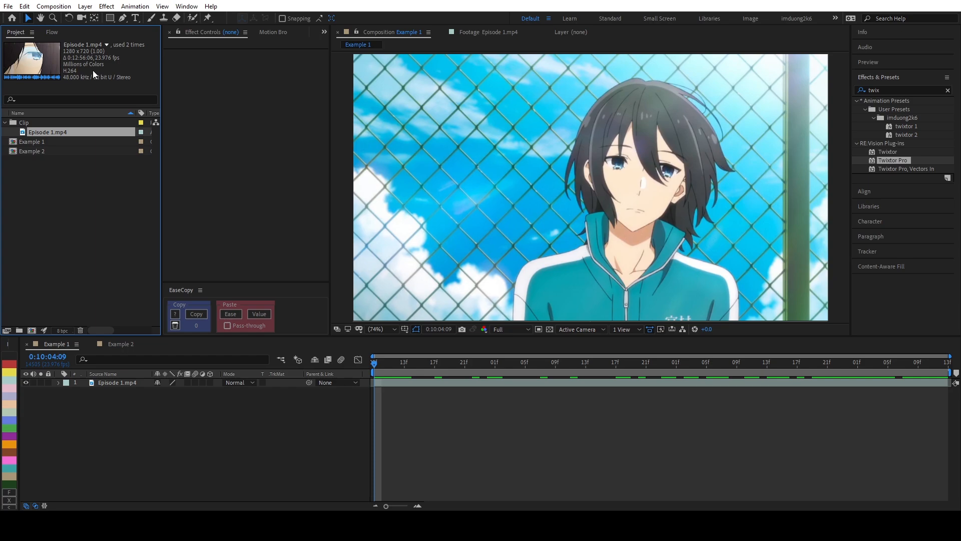
pyautogui.moveTo(98, 81)
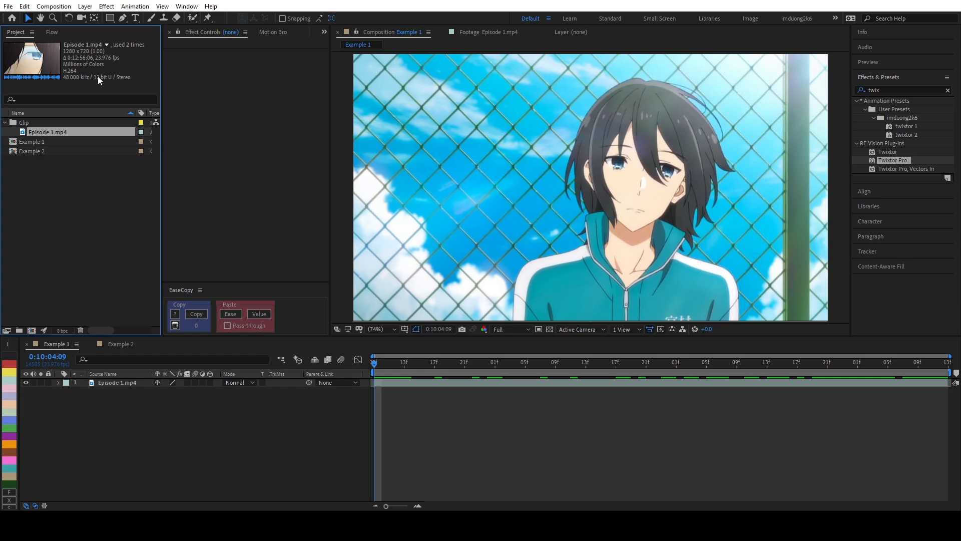
pyautogui.moveTo(112, 66)
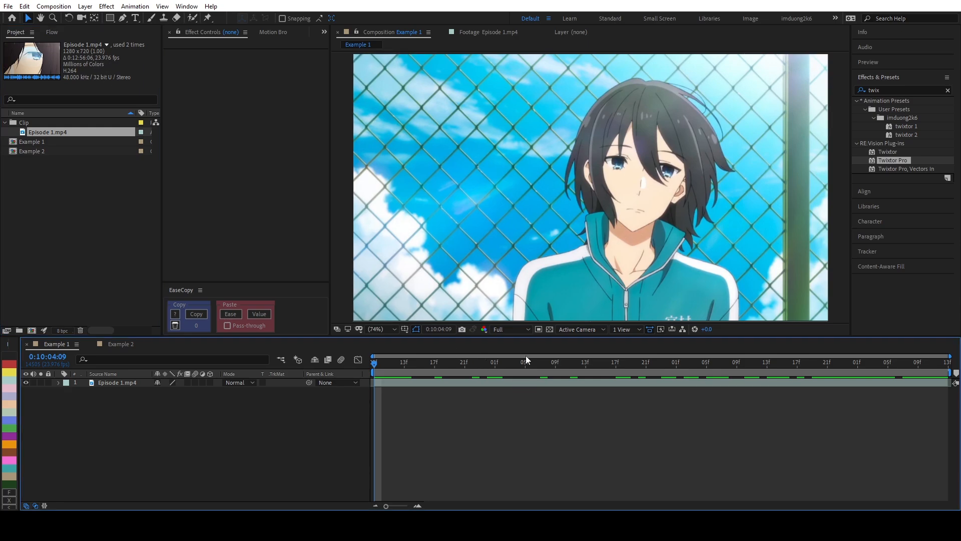
pyautogui.press('Ctrl+K')
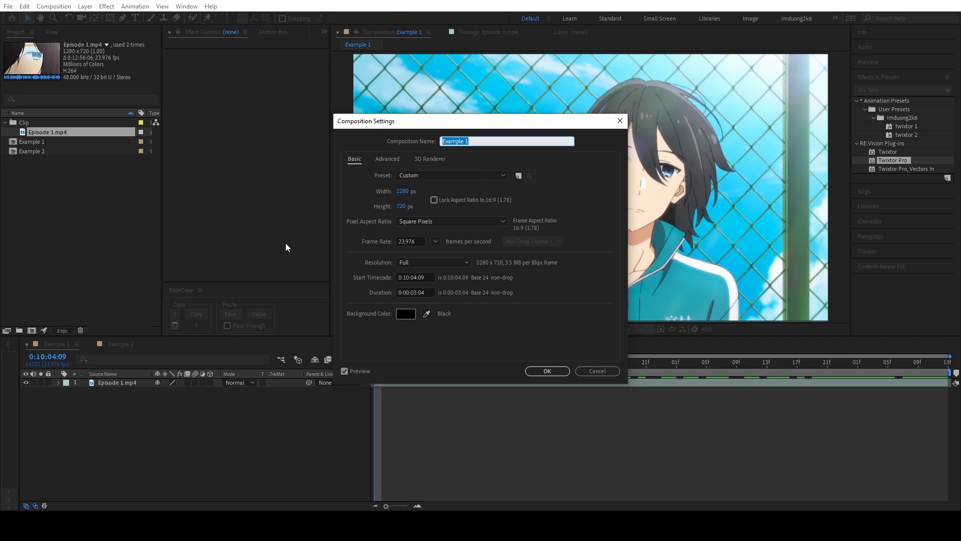
pyautogui.click(408, 241)
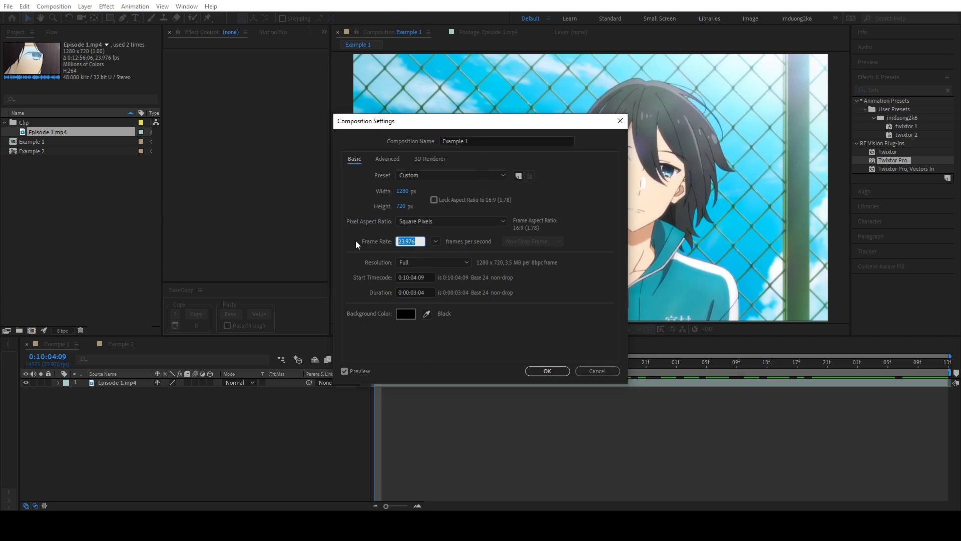
pyautogui.click(410, 190)
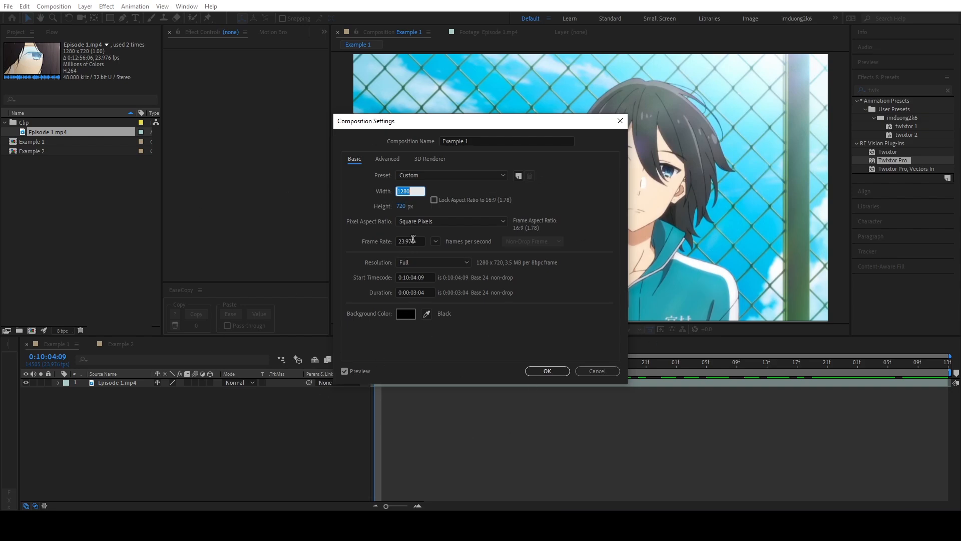
pyautogui.click(547, 370)
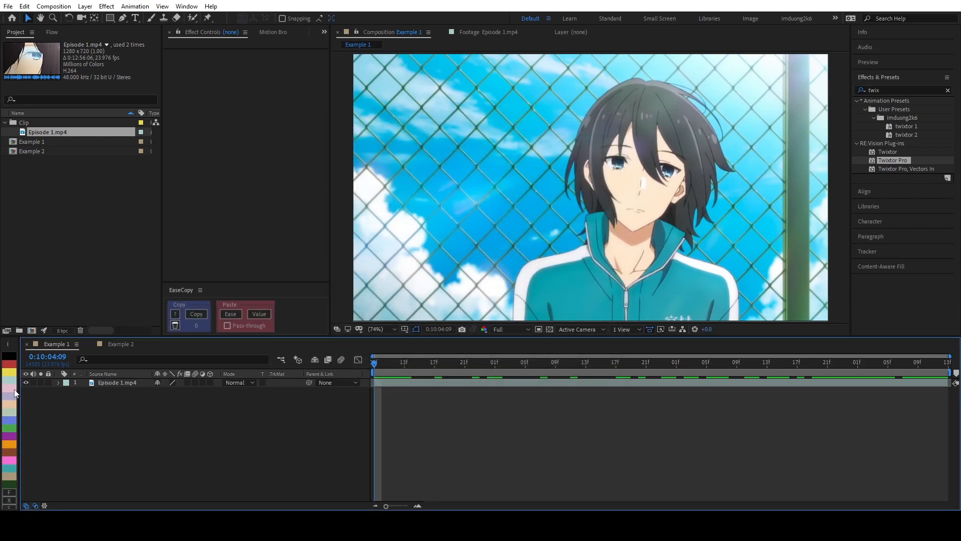
# - Pre-compose the Episode 1.mp4 layer into a new composition to be named Original Clip
pyautogui.click(116, 382)
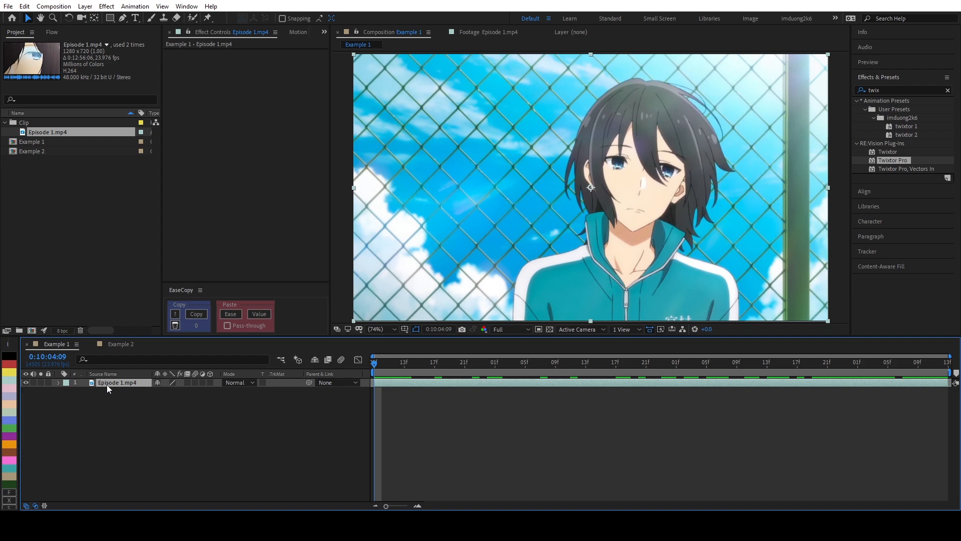
pyautogui.press('Ctrl+Shift+C')
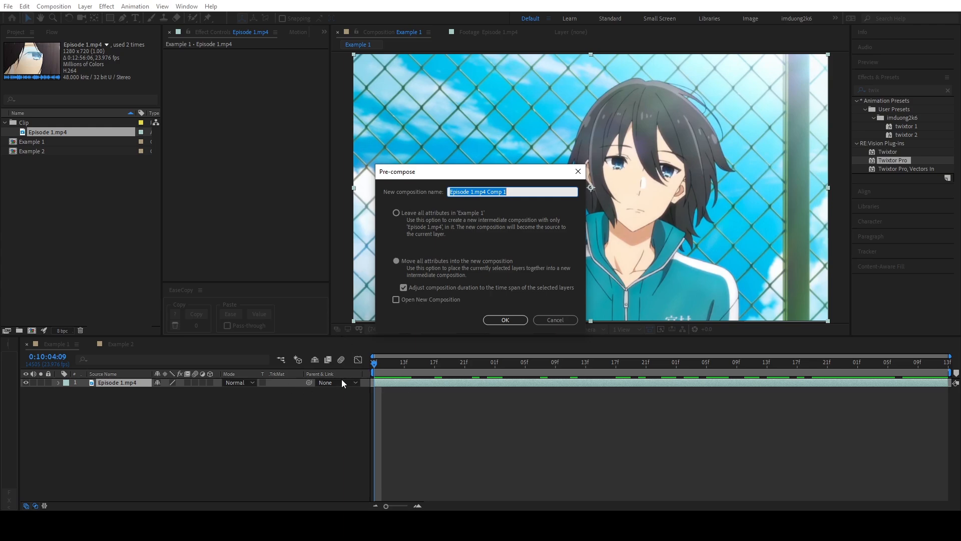
pyautogui.moveTo(353, 371)
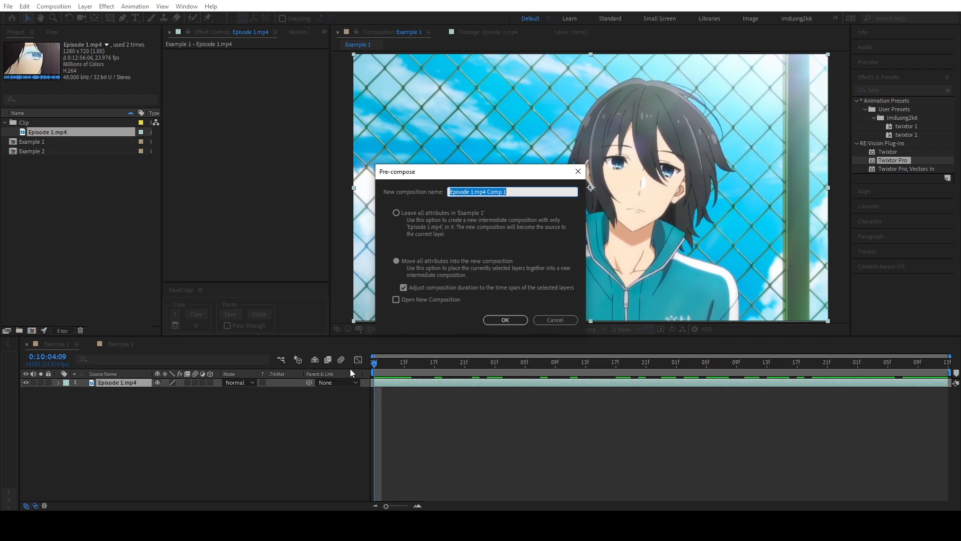
pyautogui.moveTo(345, 368)
pyautogui.write('Original Clip')
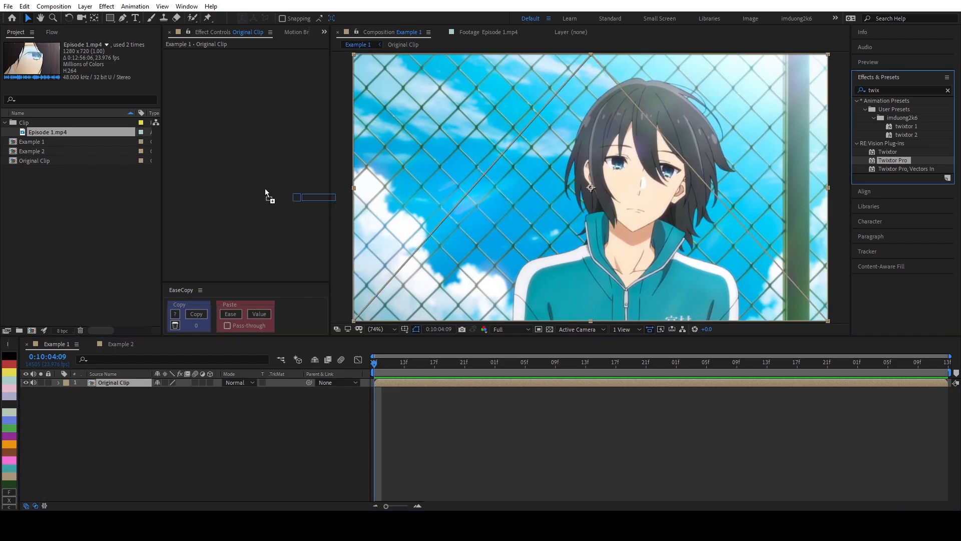
# - Apply Twixtor Pro with GPU on, In FPS is Out FPS unchecked, and input fields left at None
pyautogui.doubleClick(893, 159)
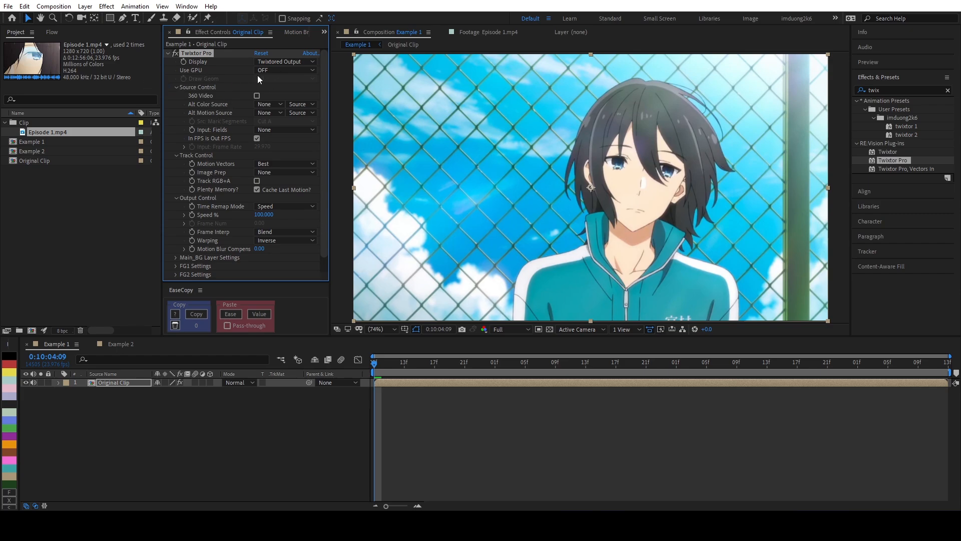
pyautogui.click(284, 70)
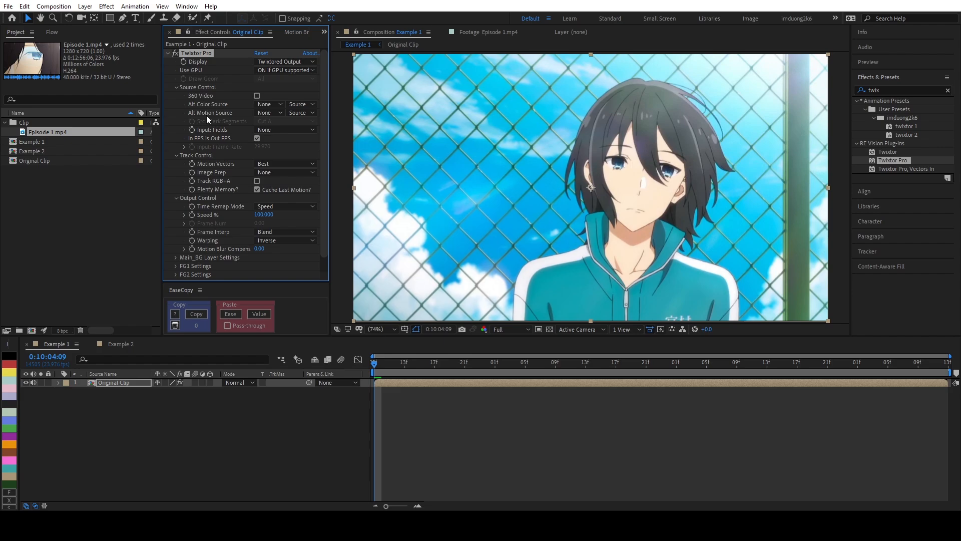
pyautogui.moveTo(210, 119)
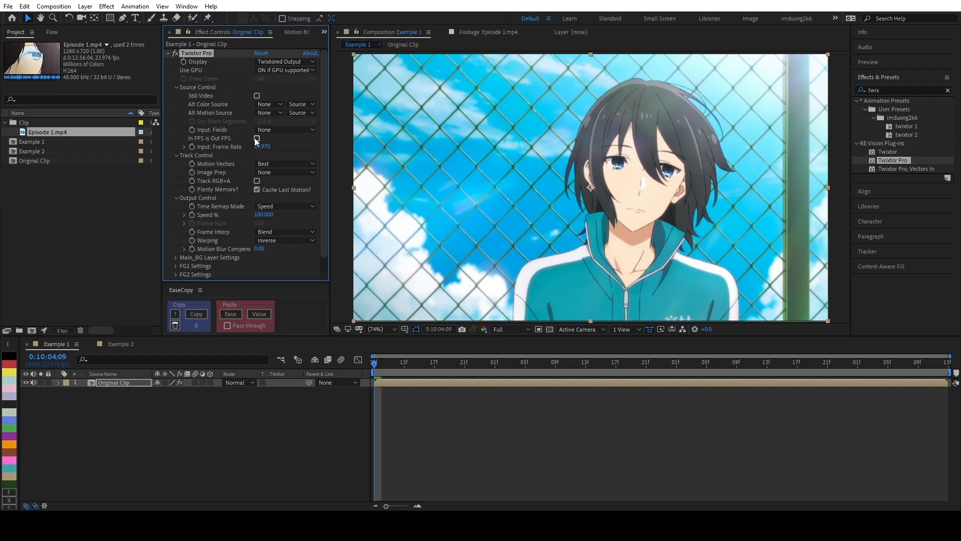
pyautogui.click(256, 138)
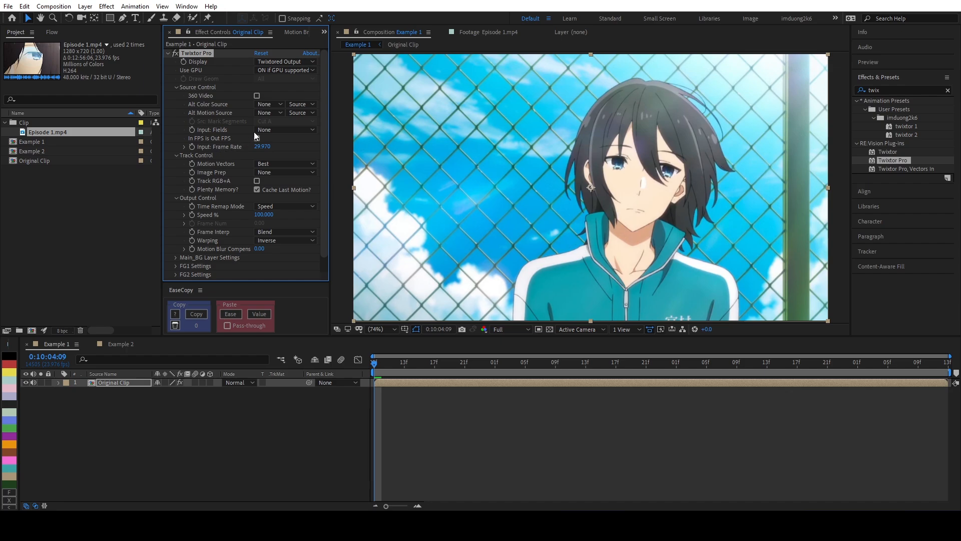
pyautogui.click(282, 130)
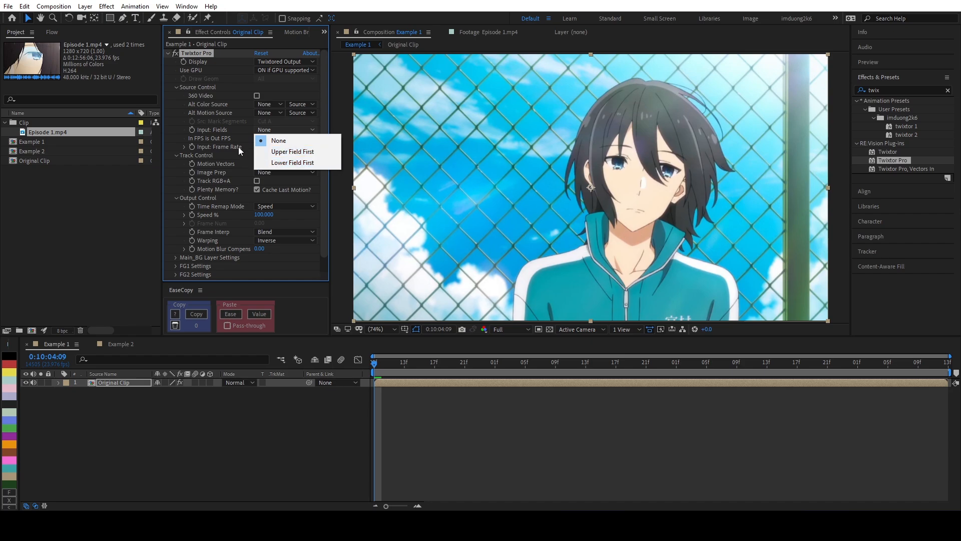
pyautogui.click(279, 140)
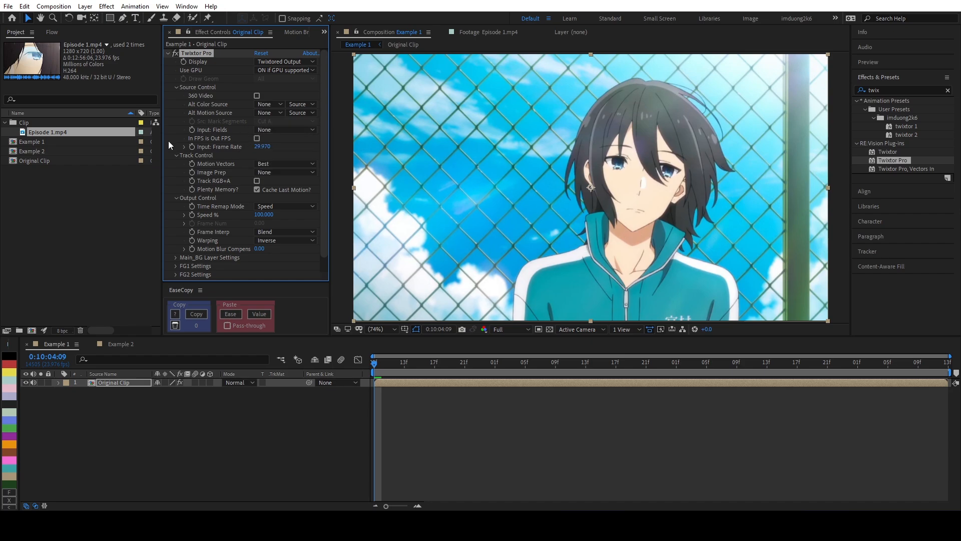
# - Set Twixtor Pro image prep to Contrast/Edge Enhance and enable Track RGB+A
pyautogui.click(284, 172)
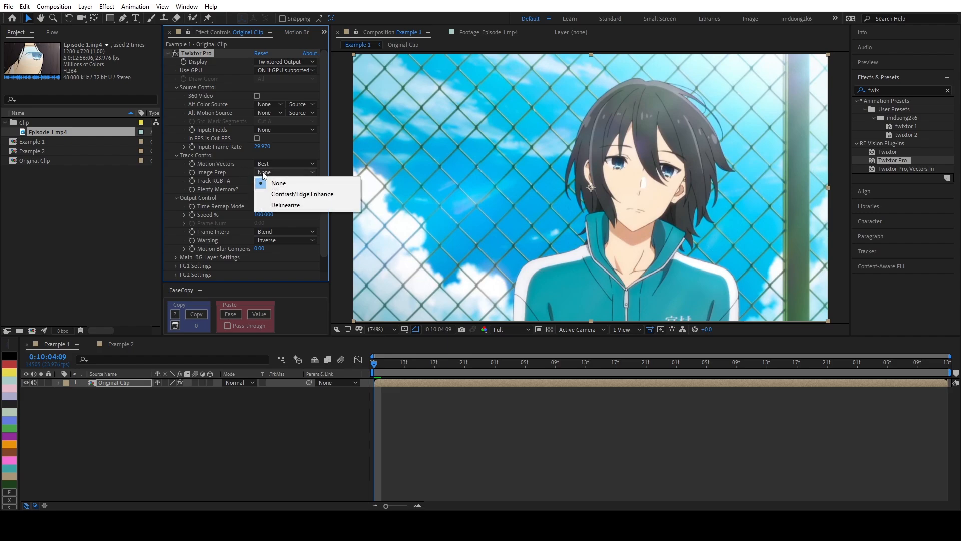
pyautogui.moveTo(301, 195)
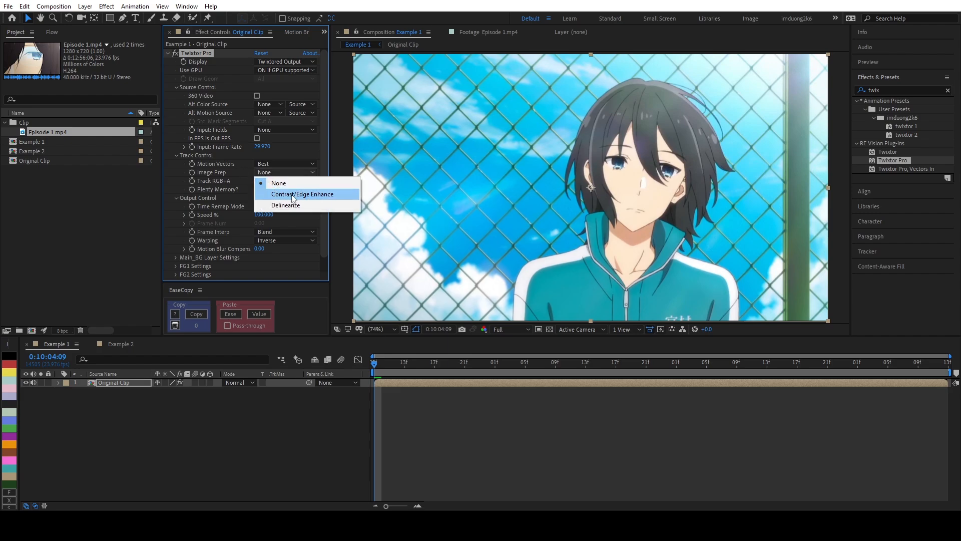
pyautogui.click(301, 194)
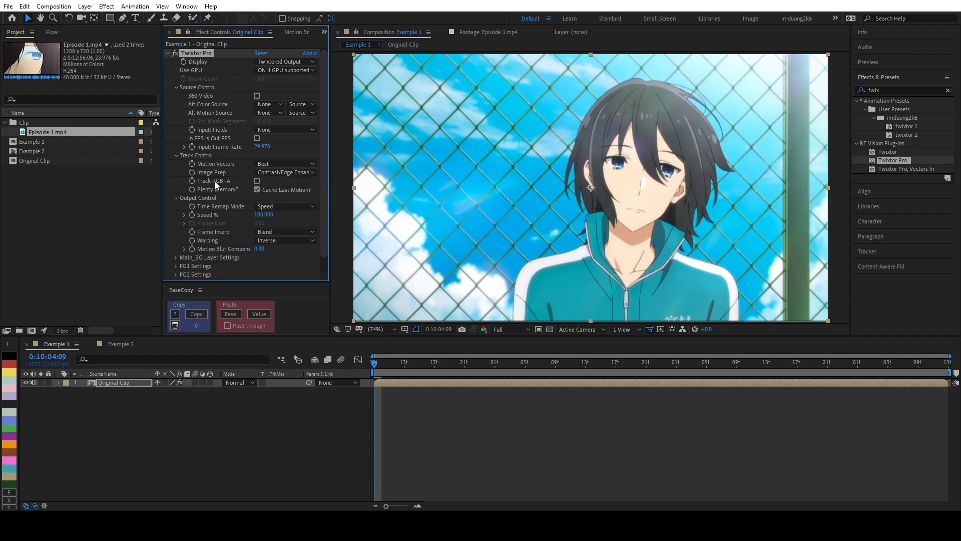
pyautogui.click(256, 180)
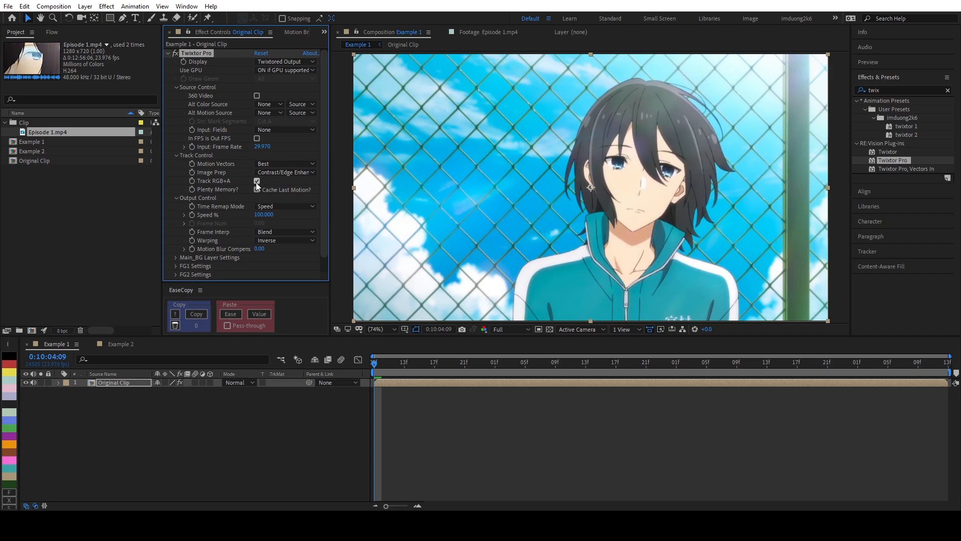
pyautogui.click(256, 189)
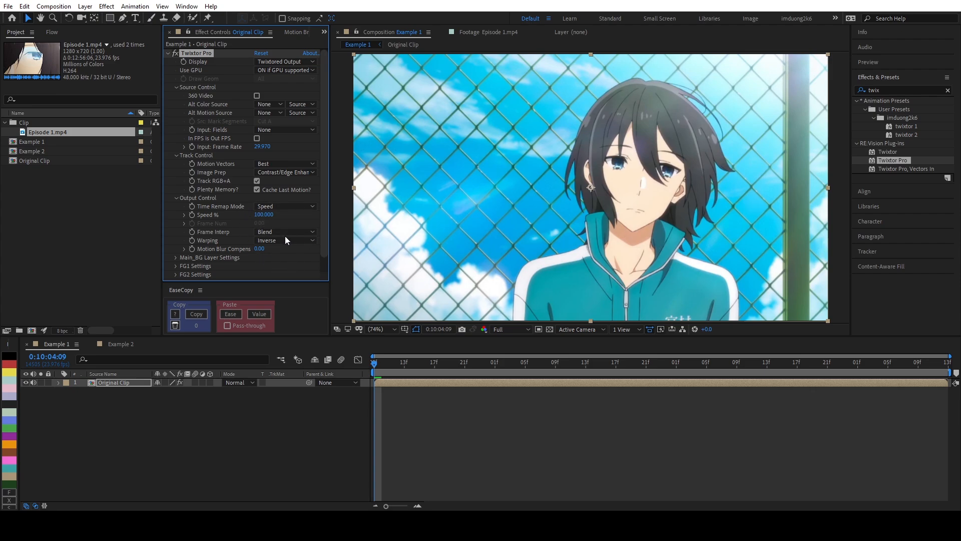
pyautogui.moveTo(277, 241)
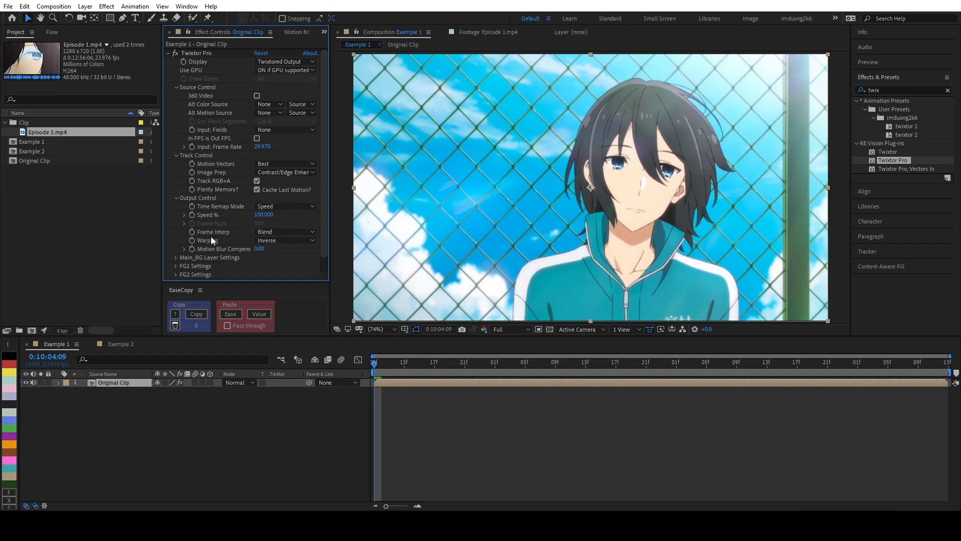
# - Set frame interpolation to Motion Weighted Blend with Forward warping
pyautogui.click(284, 232)
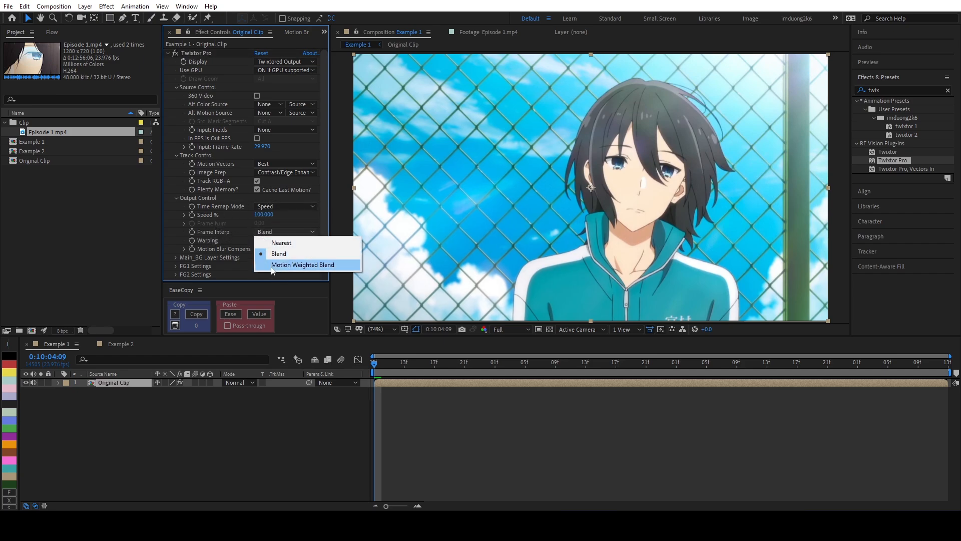
pyautogui.click(302, 264)
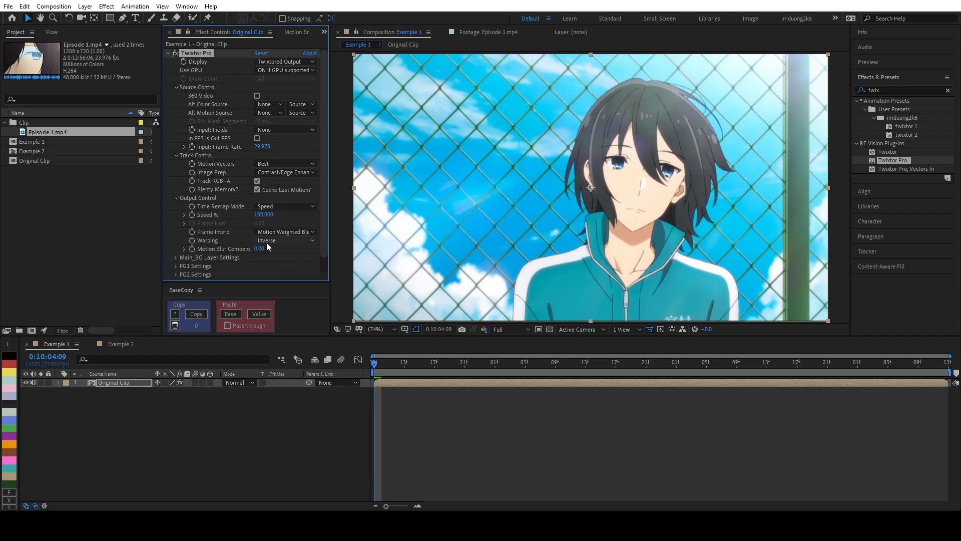
pyautogui.click(285, 241)
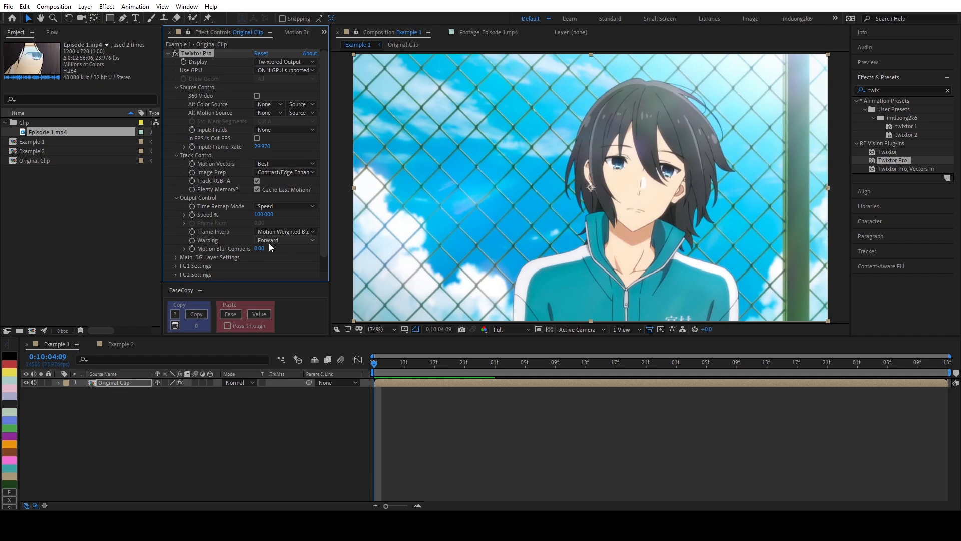
pyautogui.moveTo(171, 426)
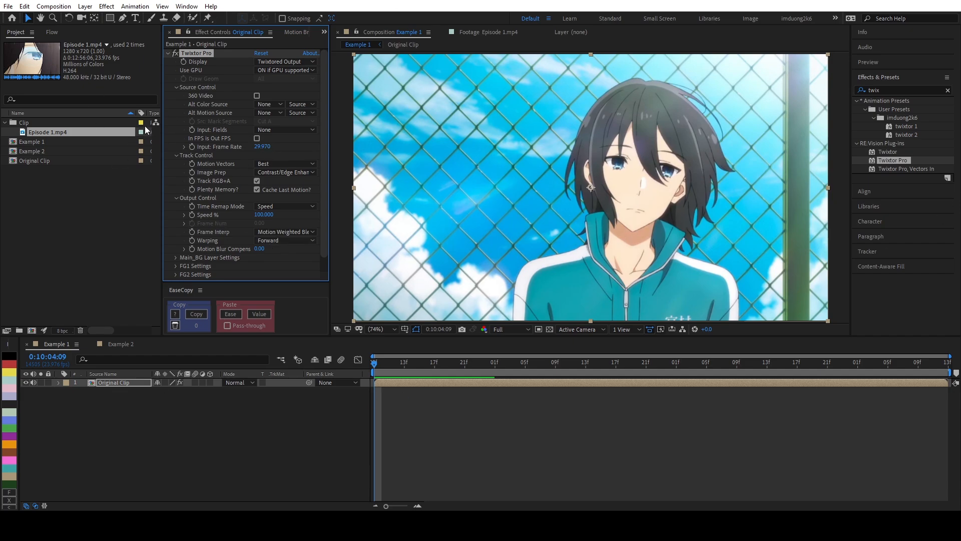
# - Enter the composition's frame rate (~23.976) as Twixtor Pro's input frame rate
pyautogui.click(262, 146)
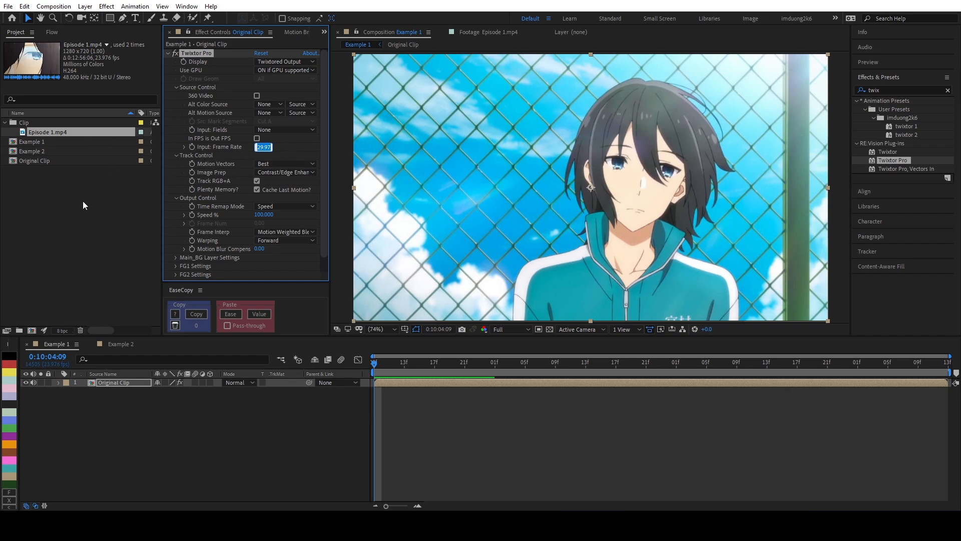
pyautogui.click(28, 142)
pyautogui.write('23.976')
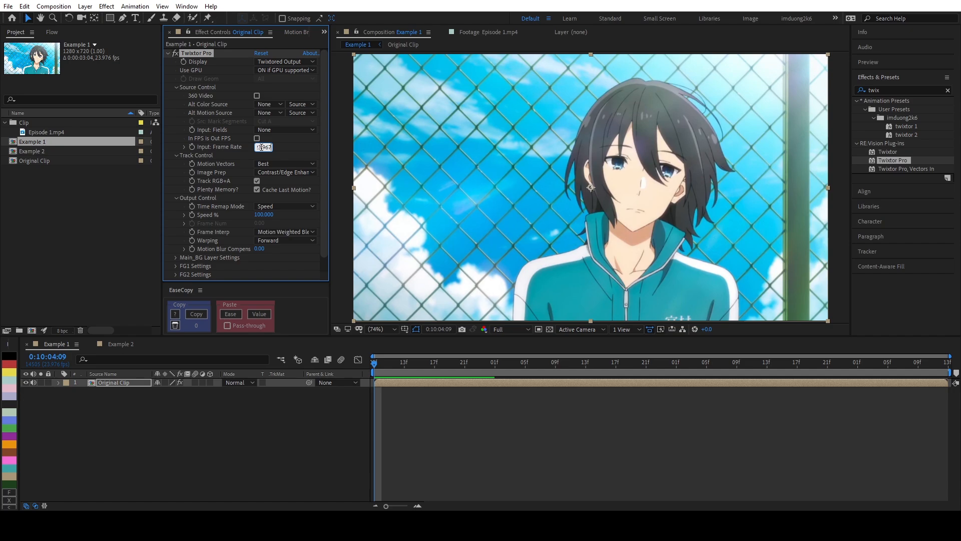
pyautogui.press('Return')
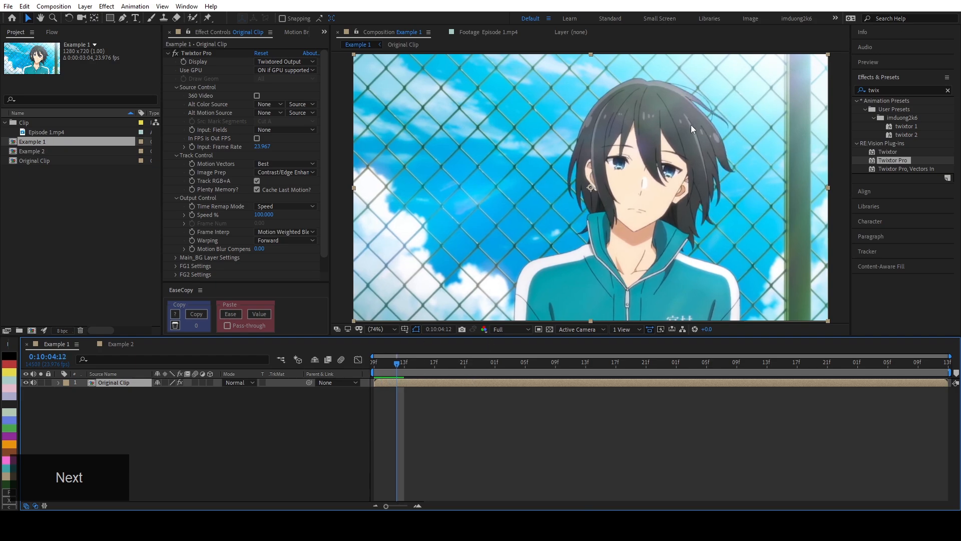
# - Divide Twixtor Pro's input frame rate by 3, giving 7.989
pyautogui.moveTo(396, 364); pyautogui.dragTo(381, 363)
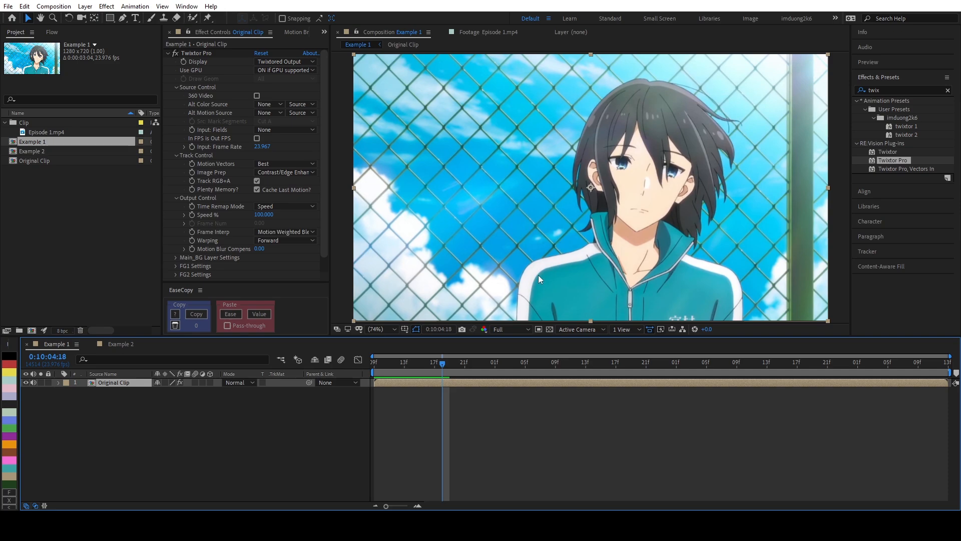
pyautogui.moveTo(594, 161)
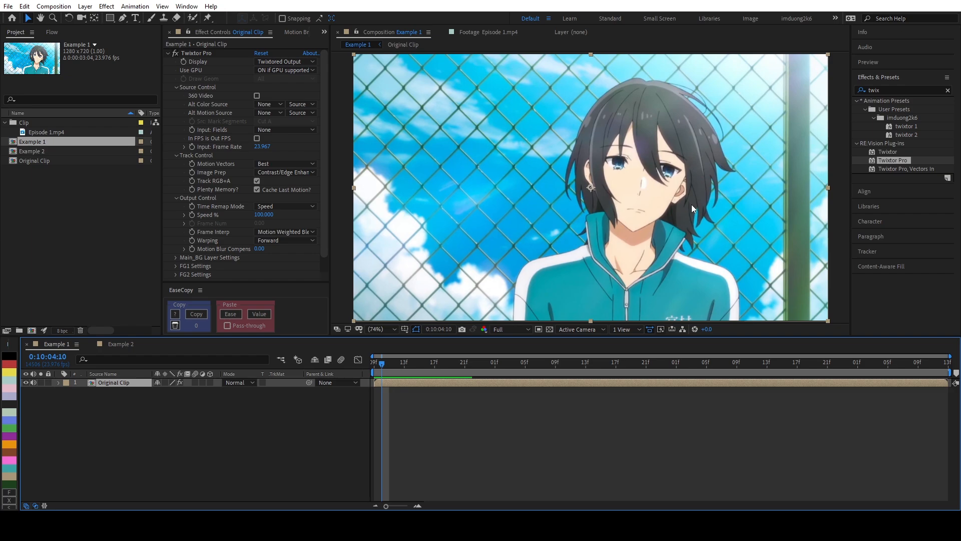
pyautogui.moveTo(513, 304)
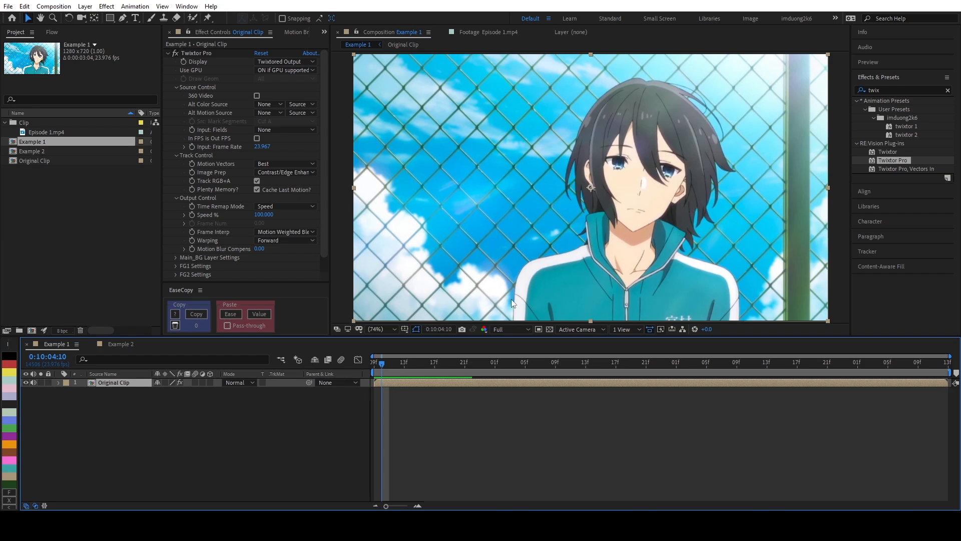
pyautogui.moveTo(283, 158)
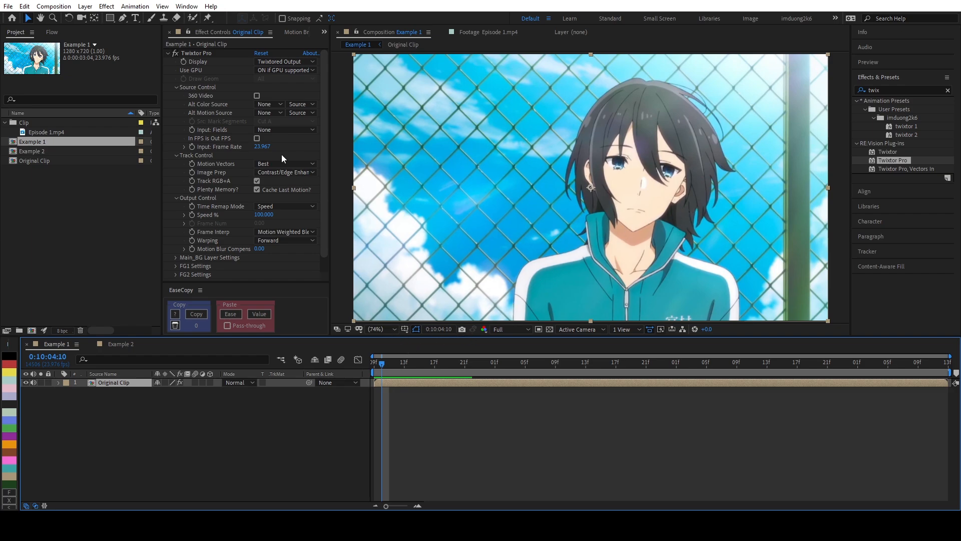
pyautogui.click(263, 146)
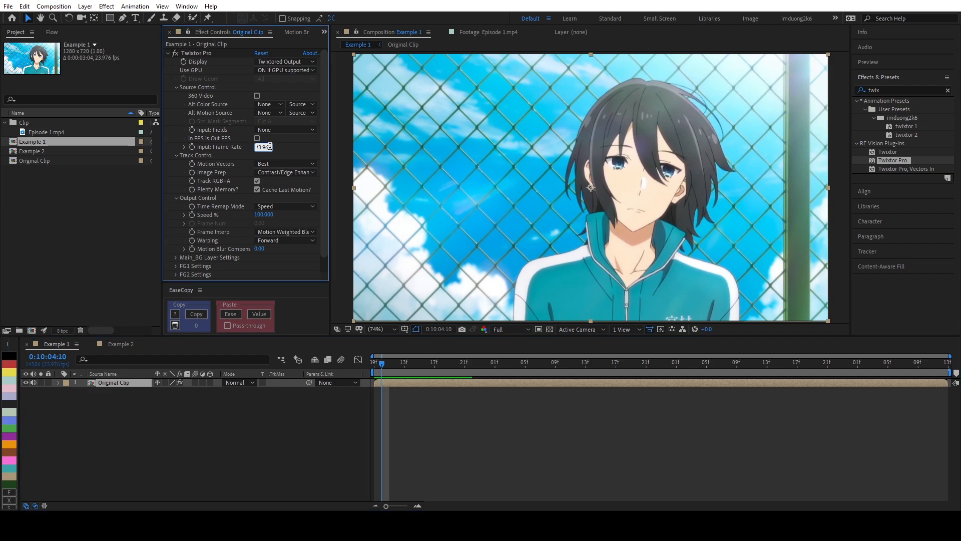
pyautogui.write('967/3')
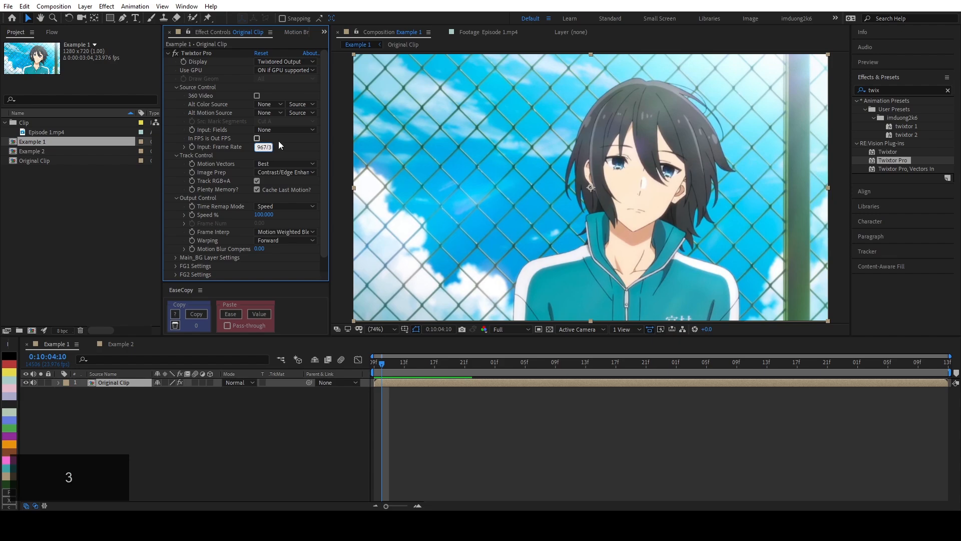
pyautogui.click(256, 138)
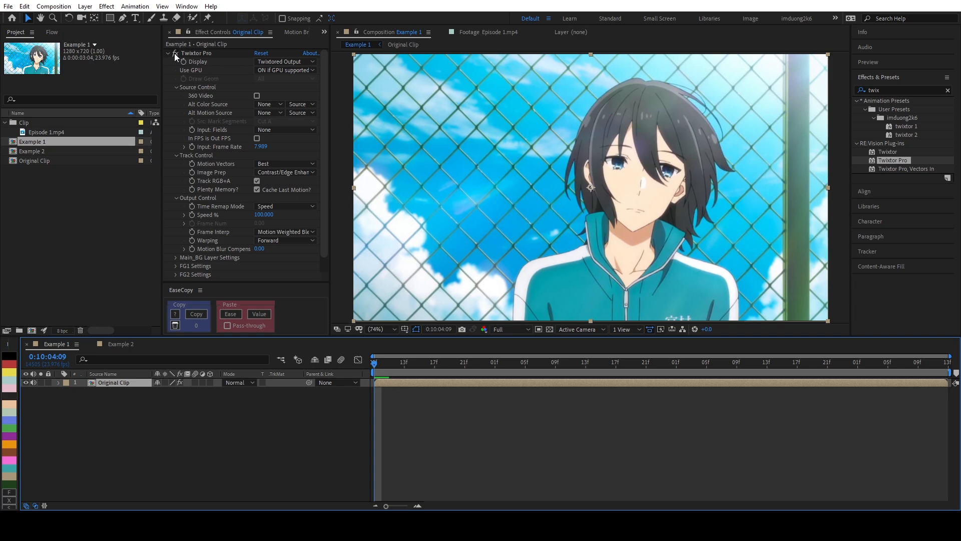
# - Preview the clip slowed to 60% speed, starting and stopping playback several times
pyautogui.press('Space')
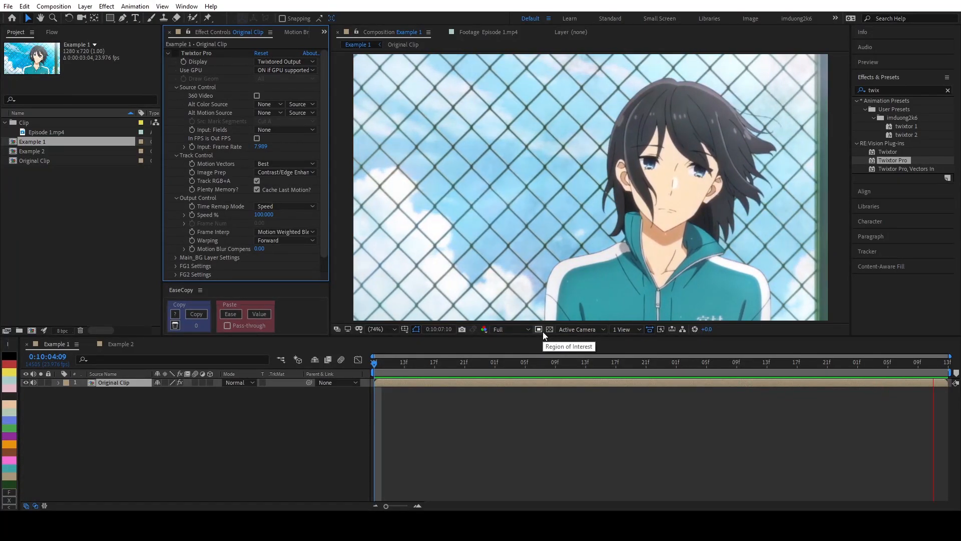
pyautogui.press('Space')
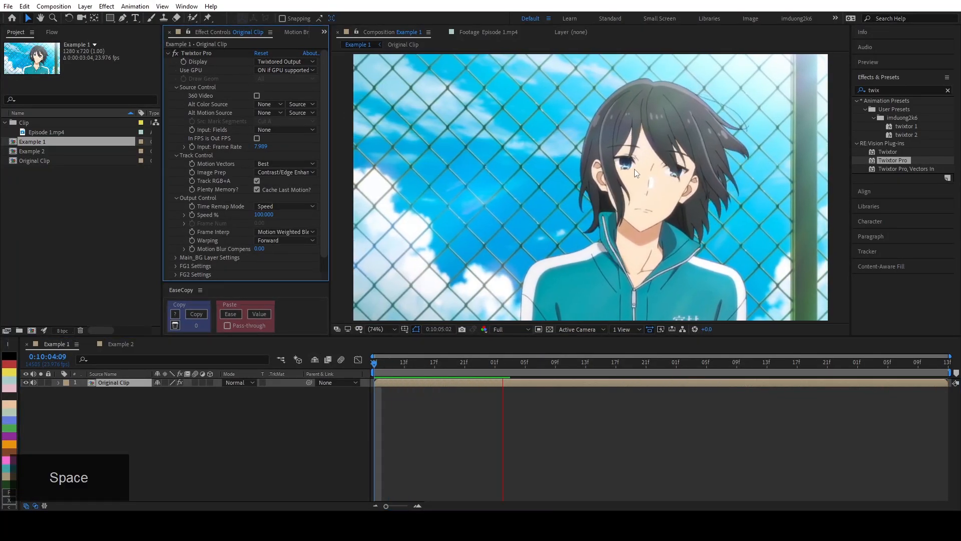
pyautogui.press('Space')
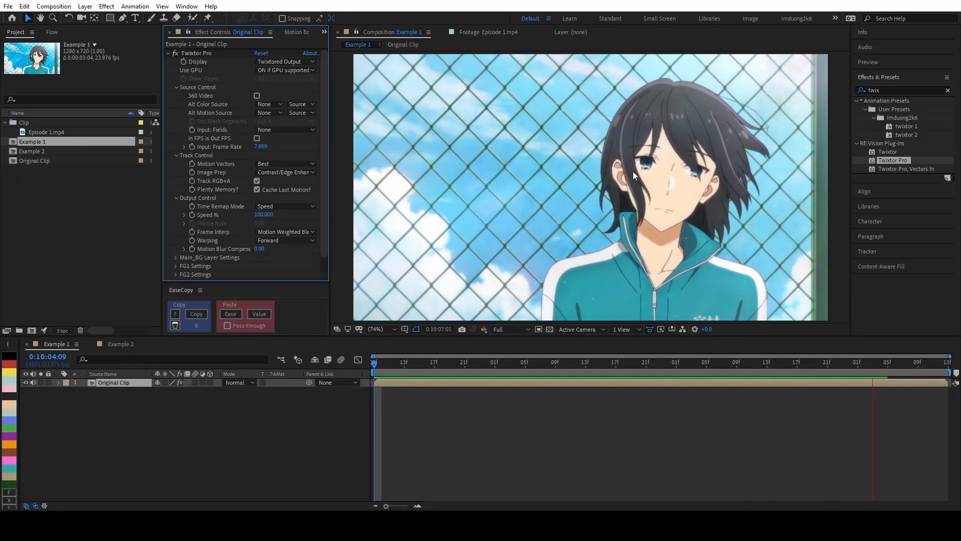
pyautogui.press('Space')
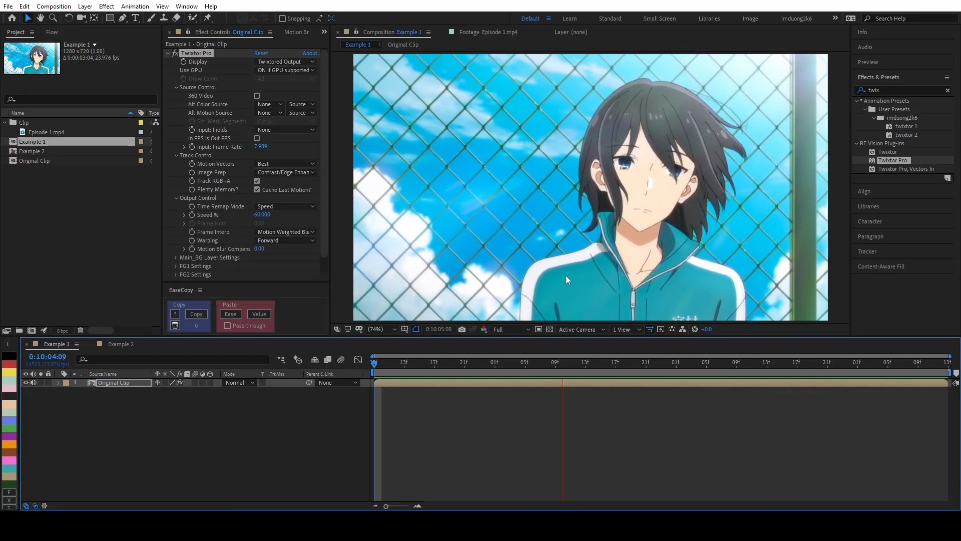
pyautogui.press('Space')
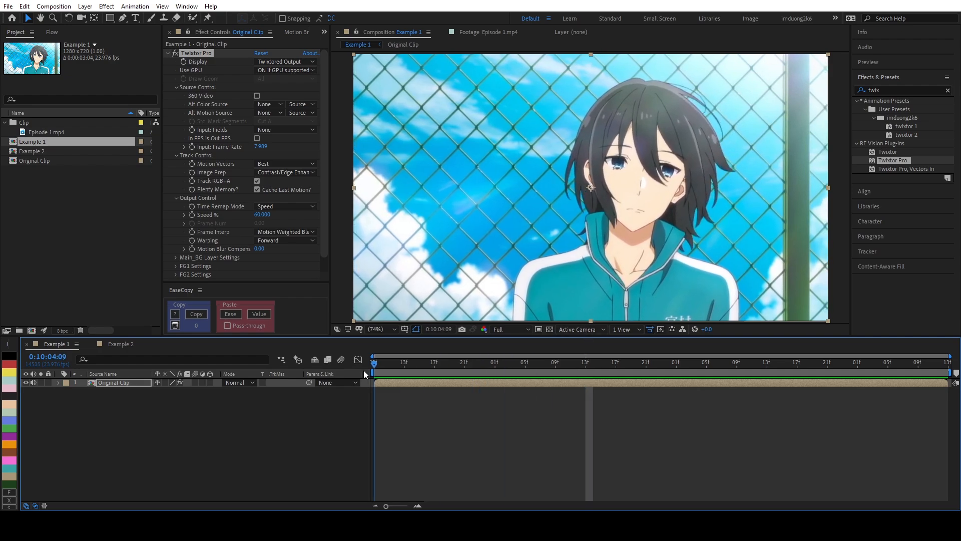
pyautogui.click(729, 366)
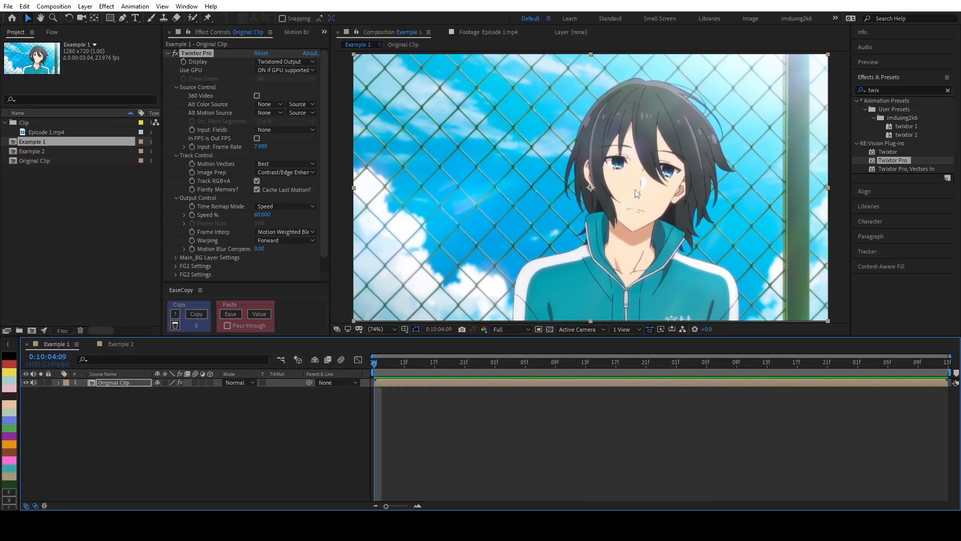
pyautogui.click(464, 362)
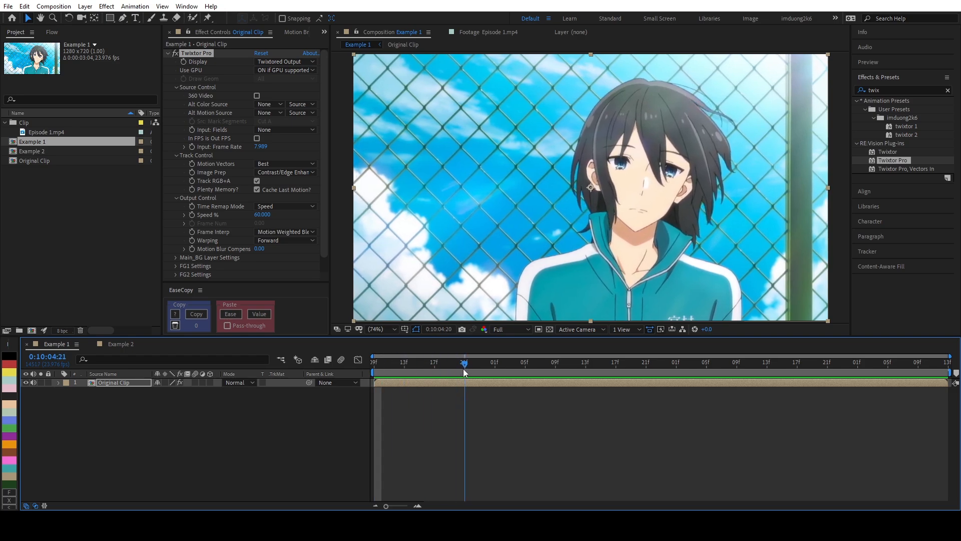
pyautogui.moveTo(463, 361); pyautogui.dragTo(608, 361)
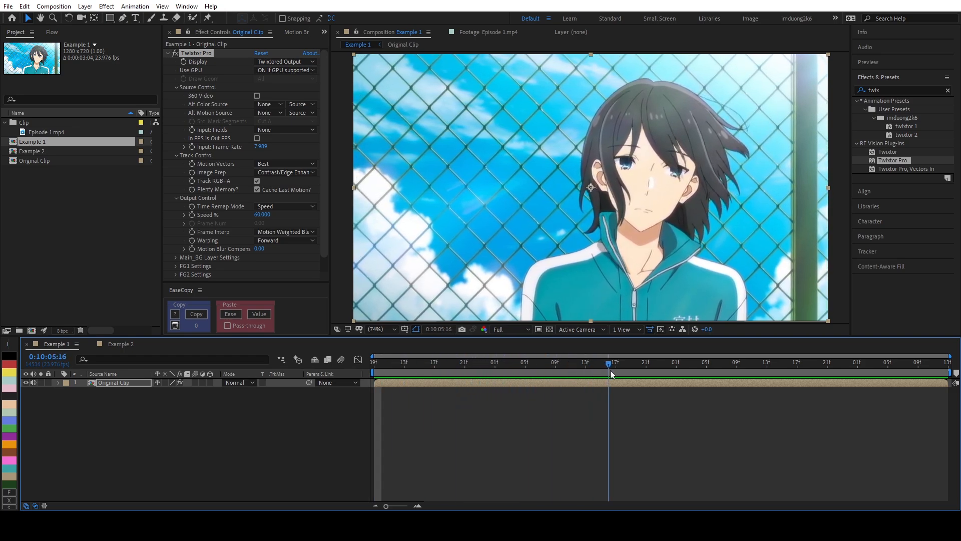
pyautogui.click(857, 372)
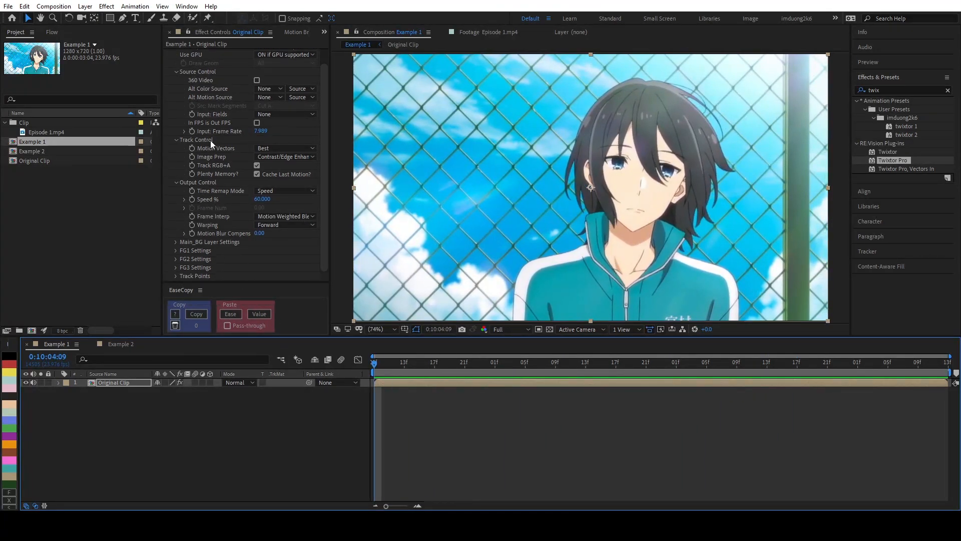
# - Enable keyframing for Pt 1: Pos and place the first track point on the character's face
pyautogui.click(176, 275)
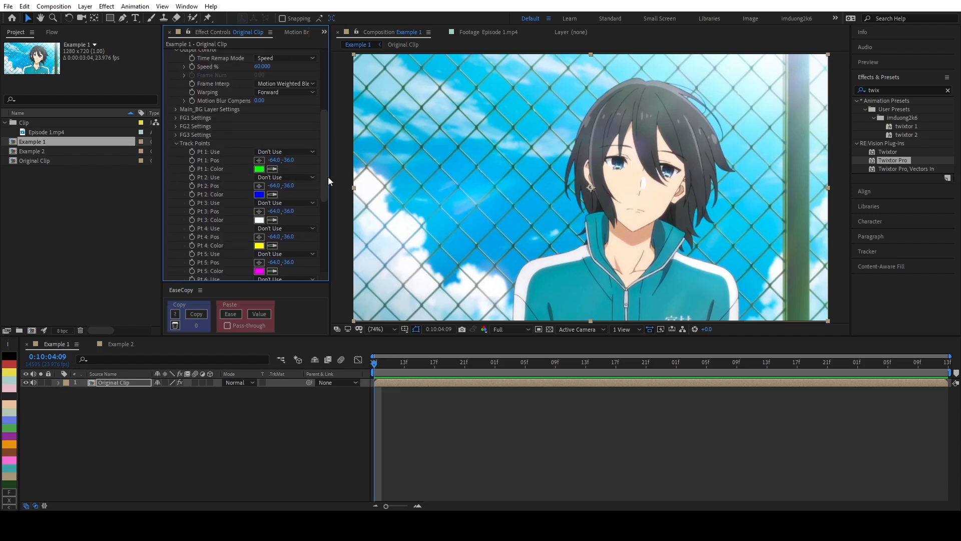
pyautogui.scroll(-3)
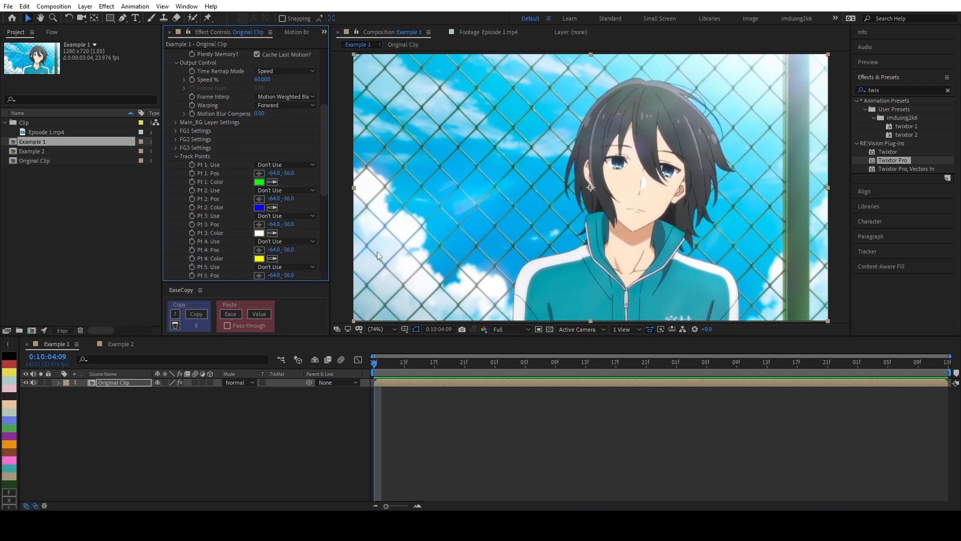
pyautogui.scroll(-3)
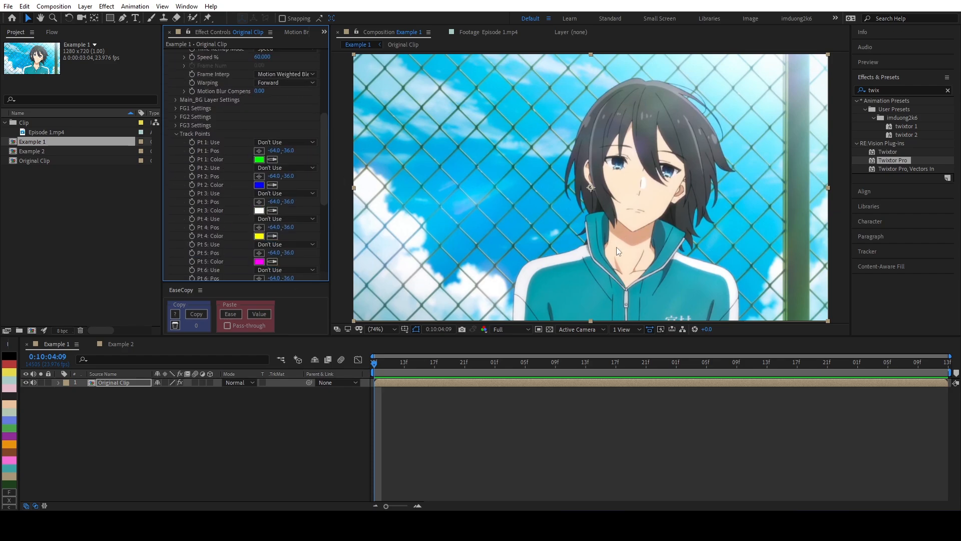
pyautogui.click(376, 330)
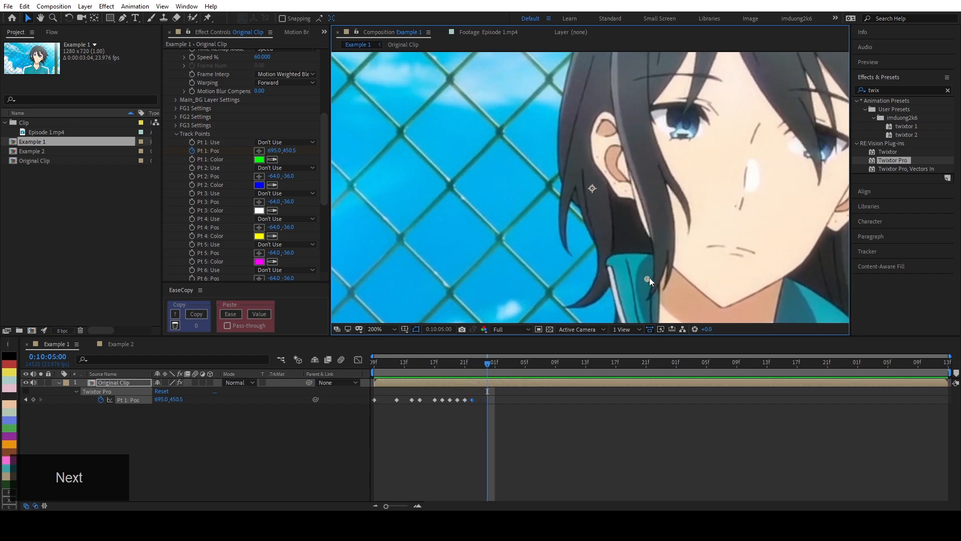
# - Step frame by frame to the clip's end, repositioning track point 1 on the hair near the chin
pyautogui.press('Ctrl+Z')
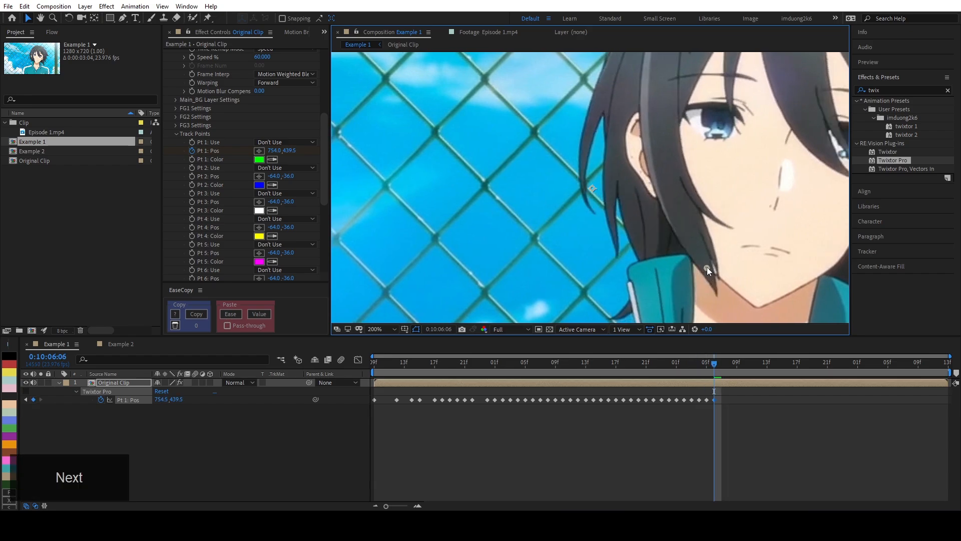
pyautogui.press('Right')
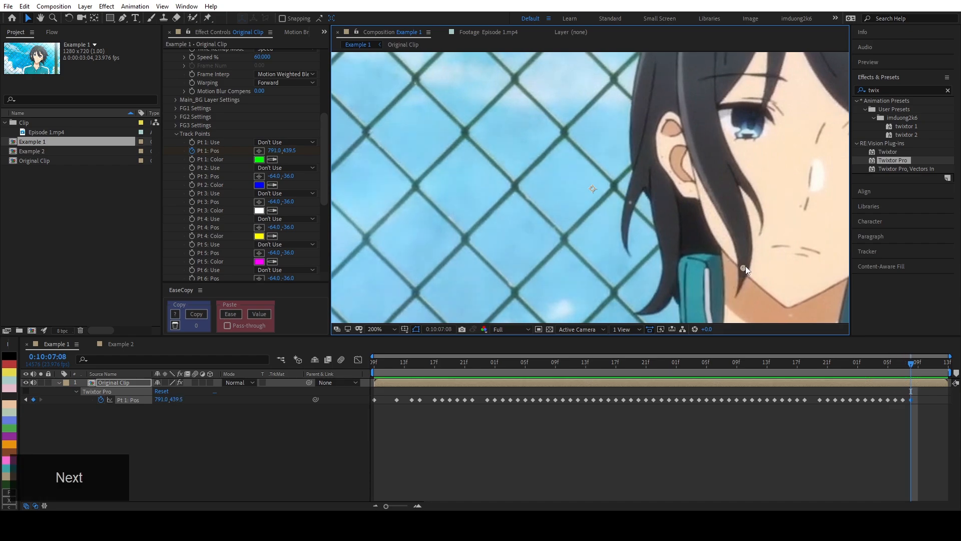
pyautogui.press('Right')
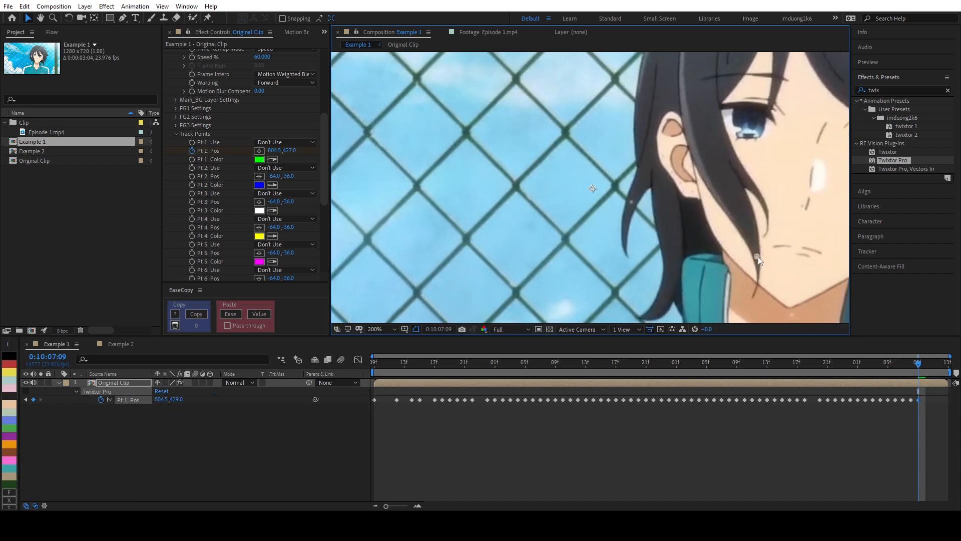
pyautogui.moveTo(759, 259); pyautogui.dragTo(754, 251)
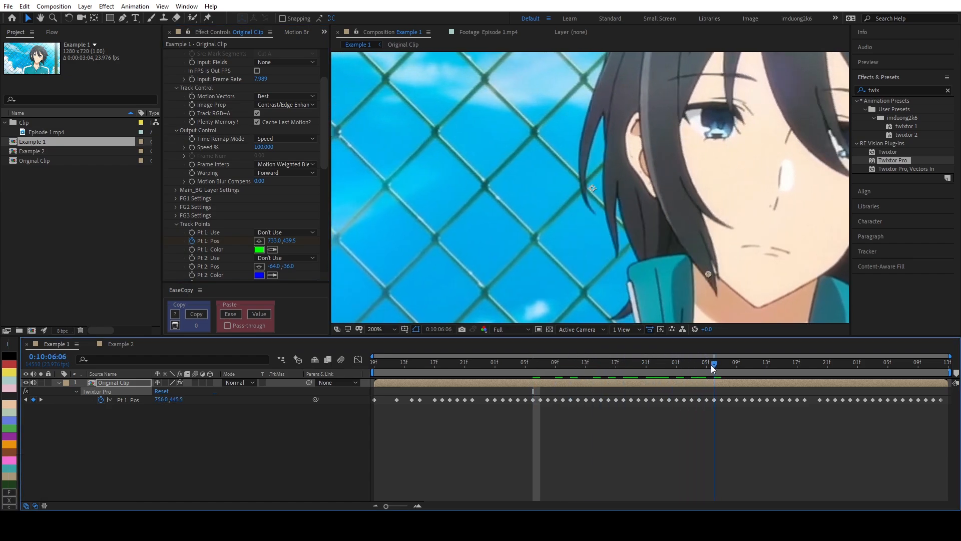
# - Scrub the timeline back and forth to check the track point's path
pyautogui.click(662, 363)
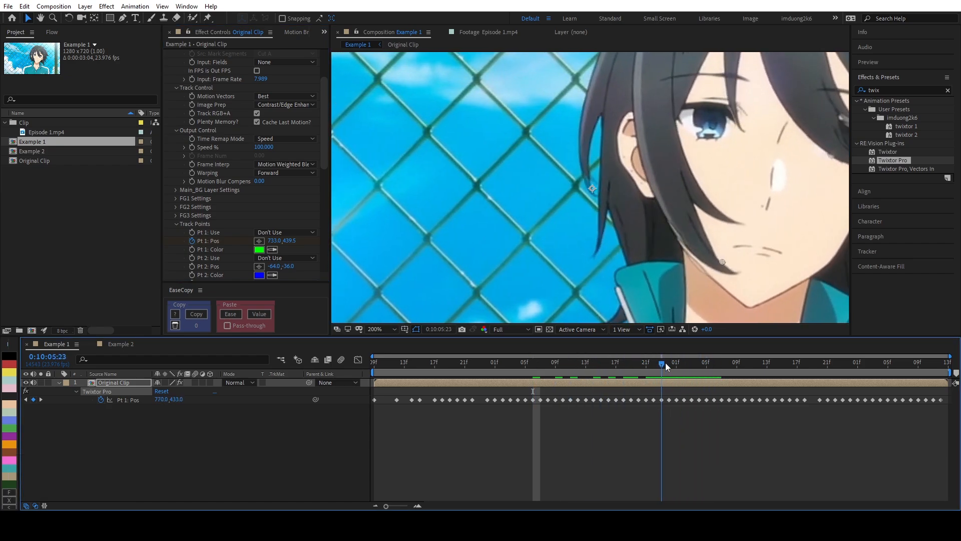
pyautogui.click(683, 363)
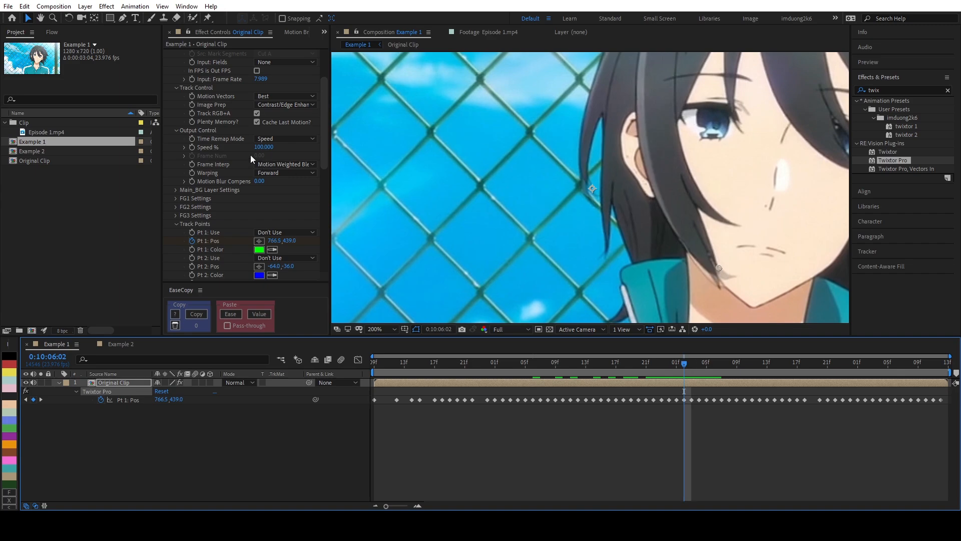
pyautogui.scroll(-3)
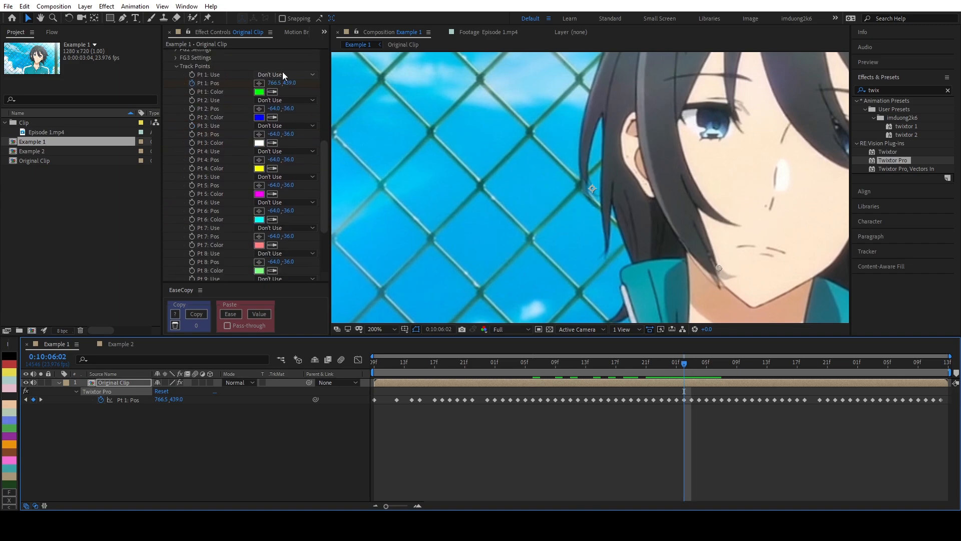
# - Set Pt 1: Use to FG 1, revealing the FG1 settings with a Red matte channel
pyautogui.click(284, 74)
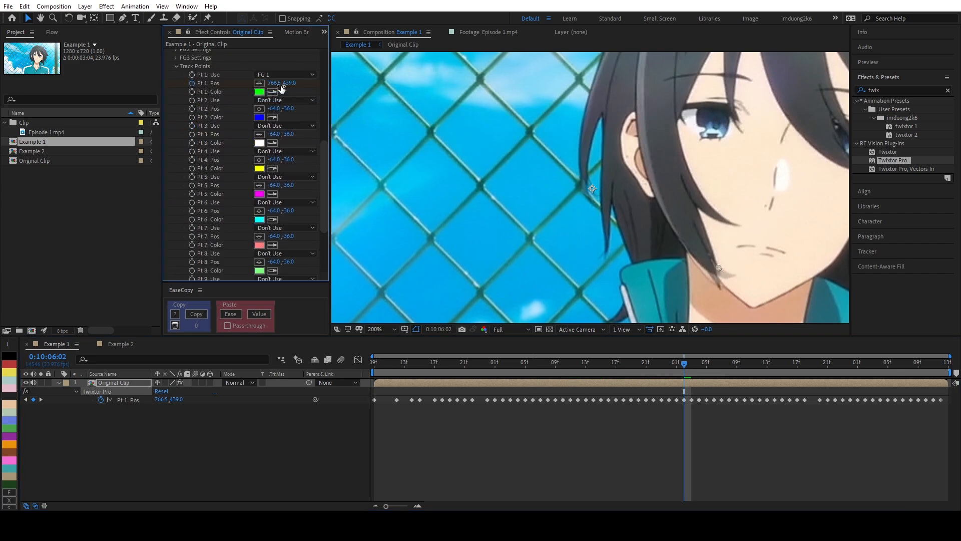
pyautogui.click(284, 74)
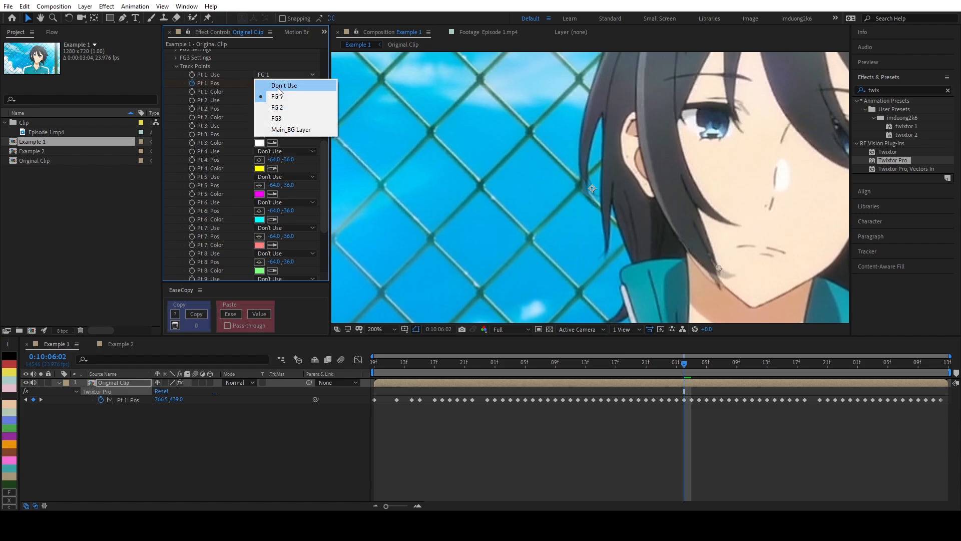
pyautogui.click(283, 85)
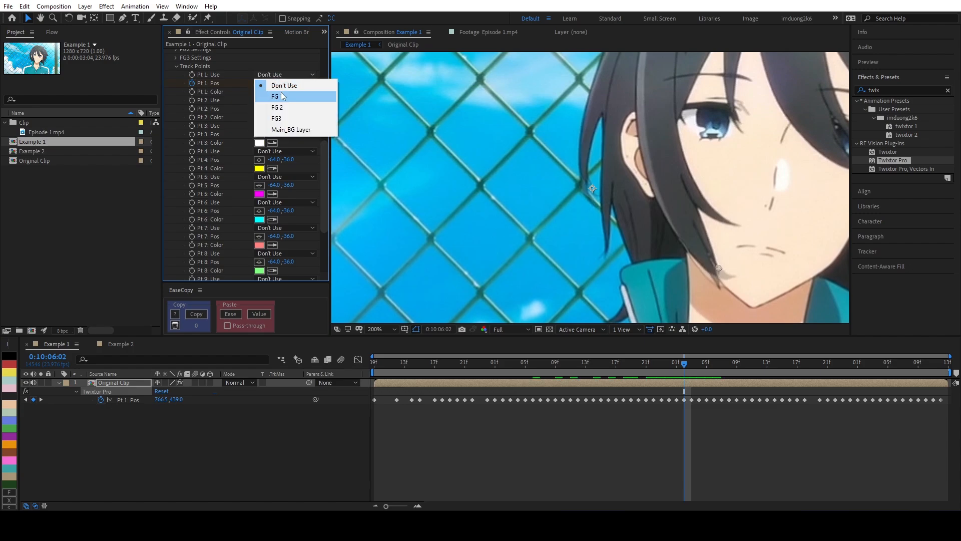
pyautogui.click(283, 96)
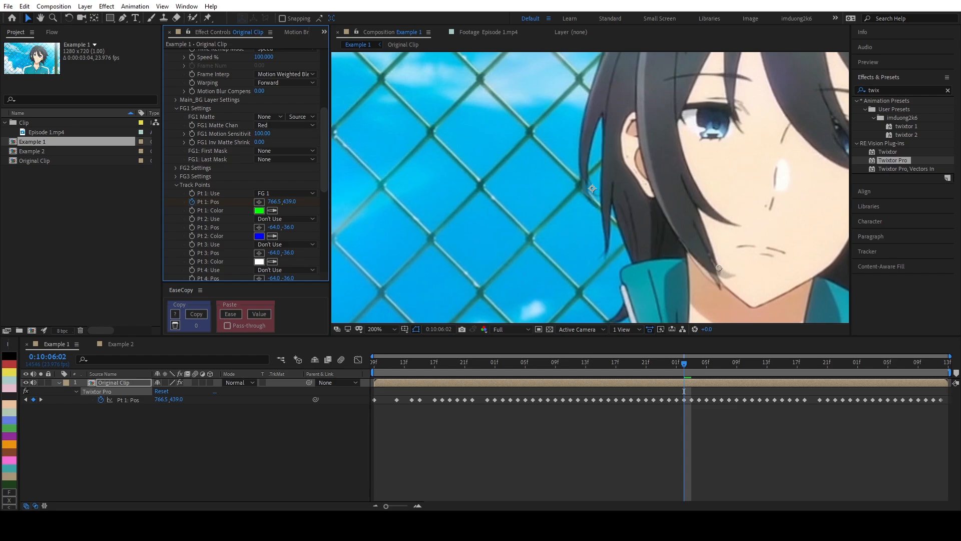
# - Fit the viewer to the whole frame and play back the slowed Original Clip from mid-clip
pyautogui.click(487, 362)
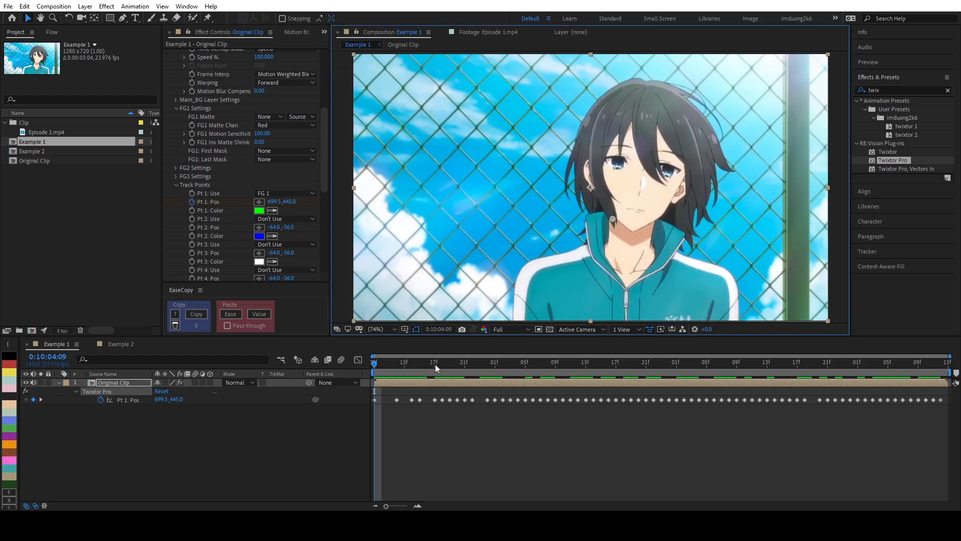
pyautogui.click(609, 362)
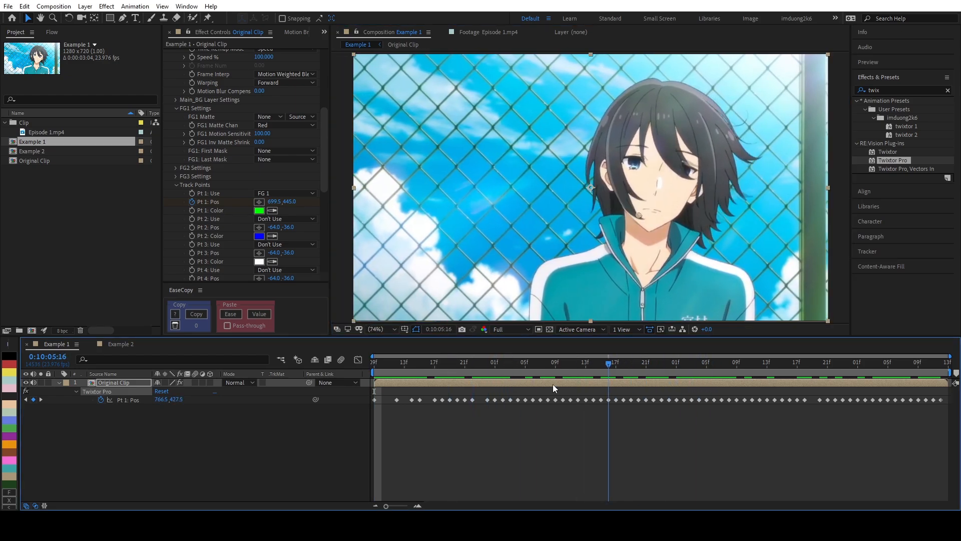
pyautogui.press('Space')
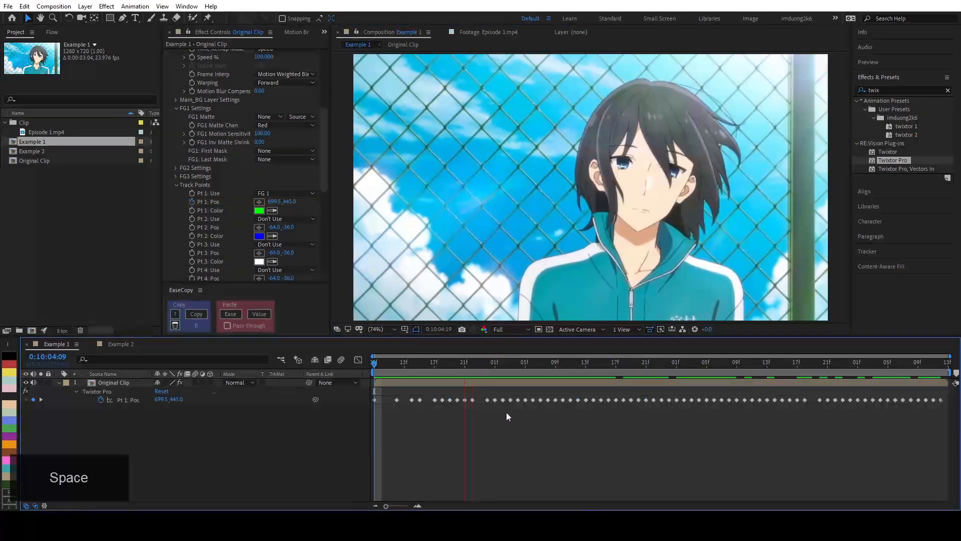
pyautogui.press('Space')
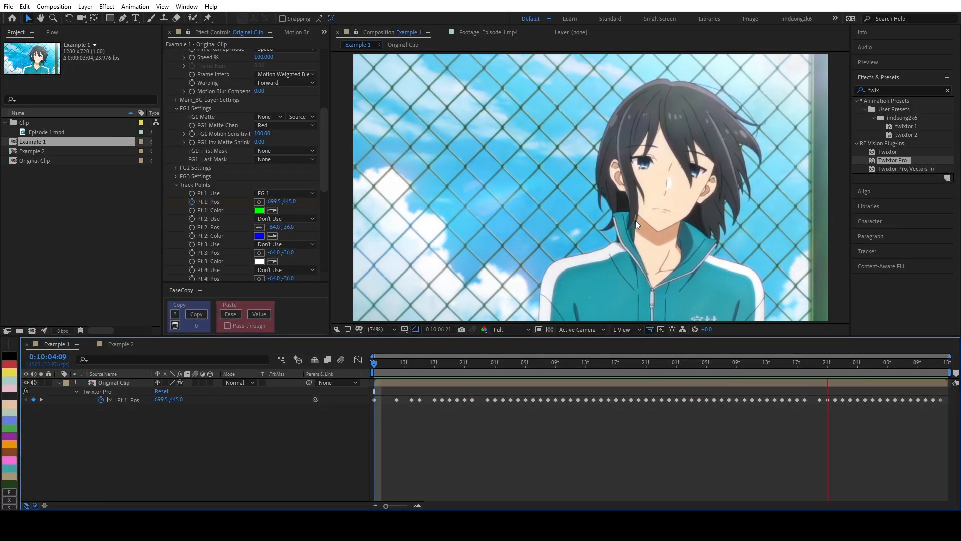
pyautogui.press('space')
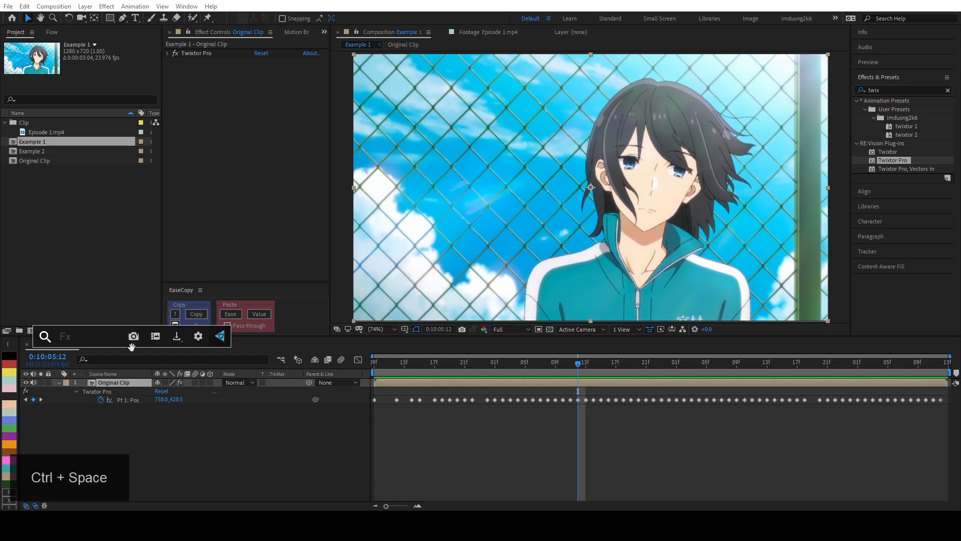
# - Apply RSMB motion blur to the Original Clip layer via the 'rsmb' effect search
pyautogui.write('rsmb')
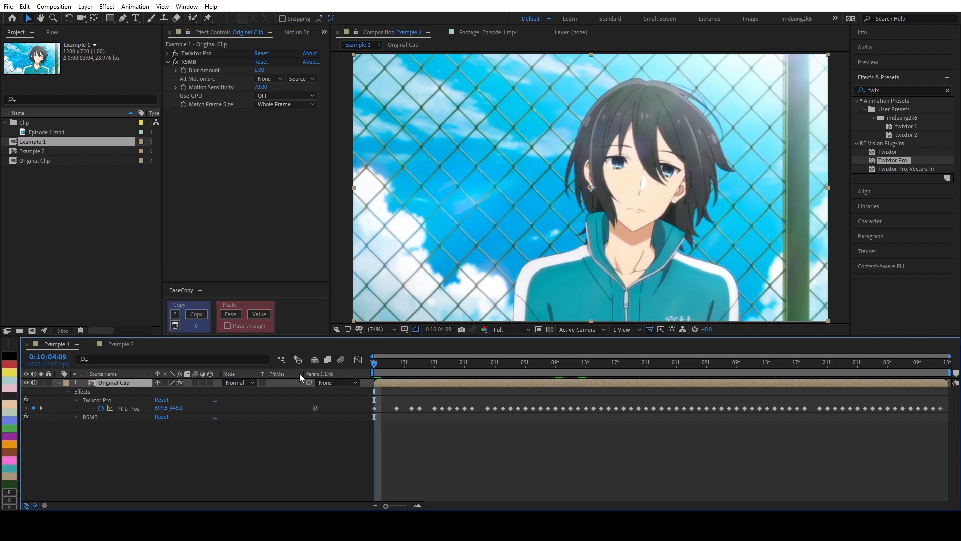
pyautogui.press('Space')
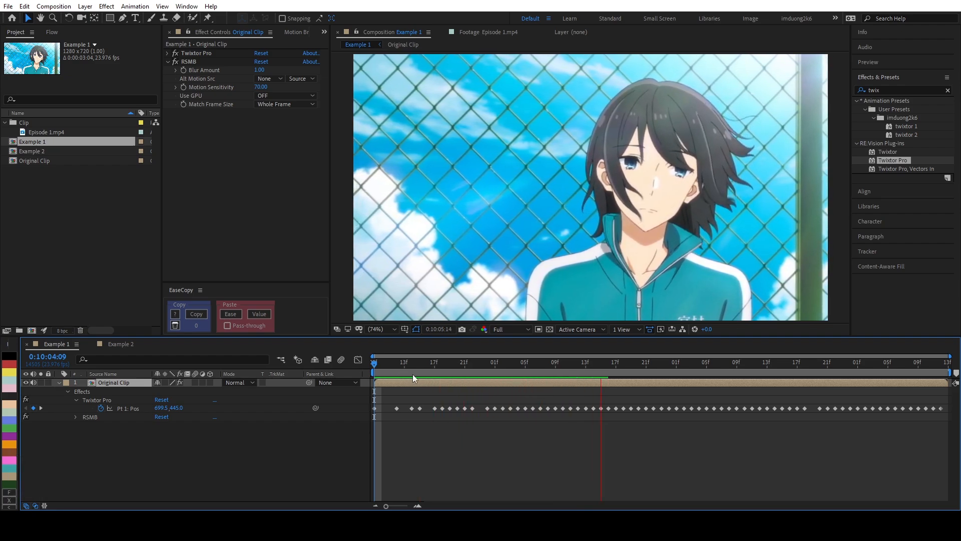
# - Play back the motion-blurred slow-motion clip from the start twice
pyautogui.click(676, 386)
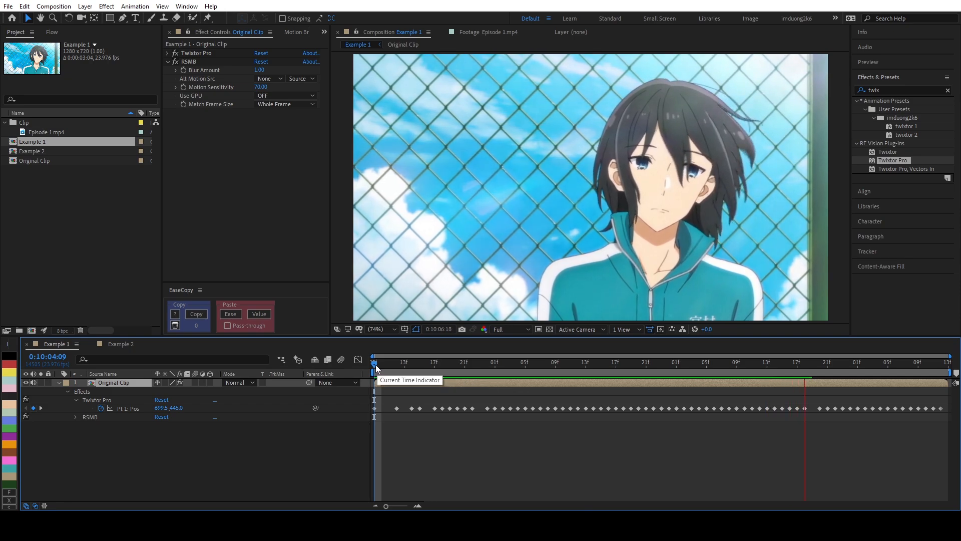
pyautogui.press('Space')
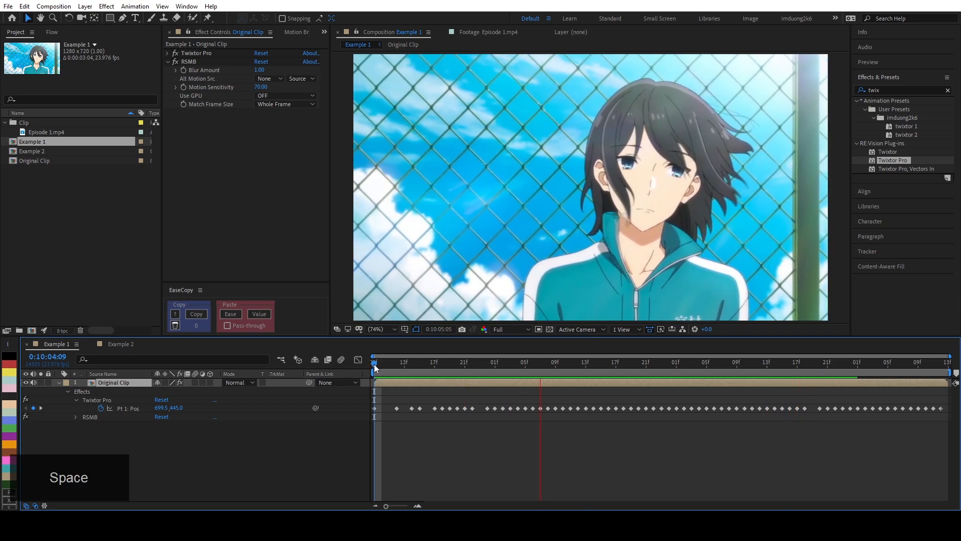
pyautogui.press('Space')
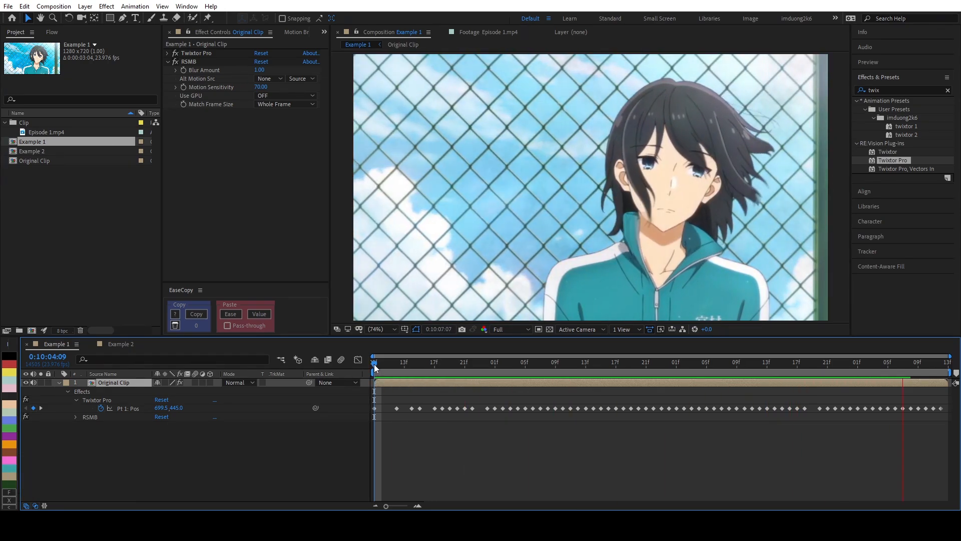
pyautogui.click(547, 368)
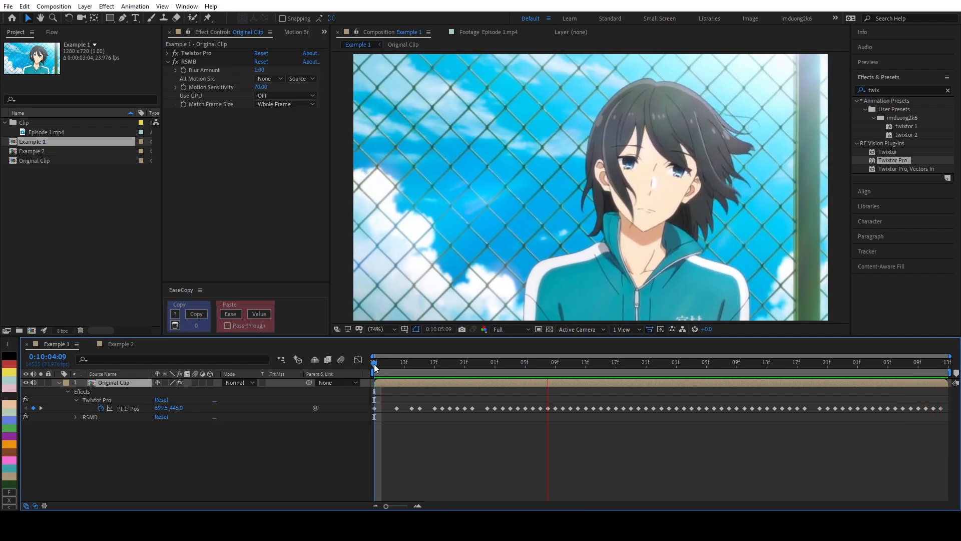
pyautogui.press('Space')
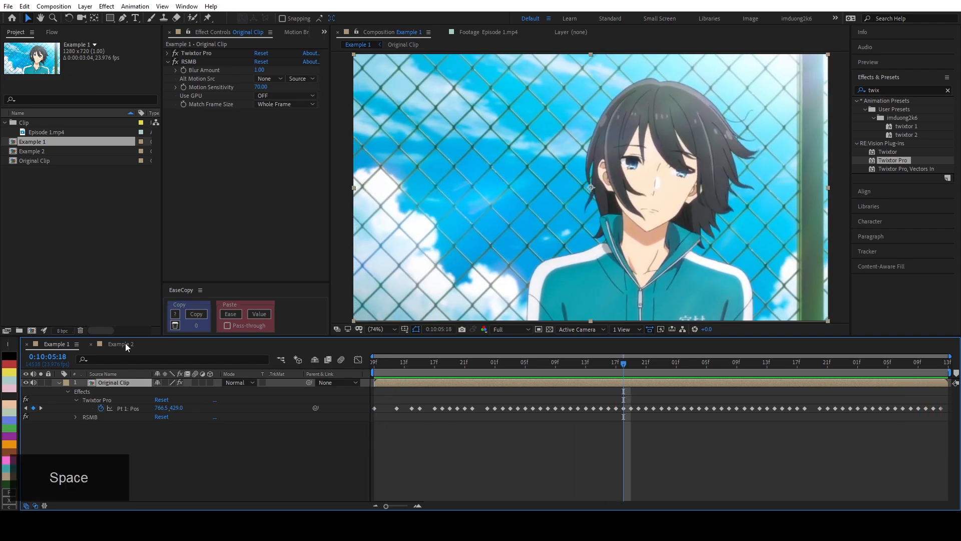
# - Switch to the Example 2 composition and select its Episode 1.mp4 layer
pyautogui.click(120, 344)
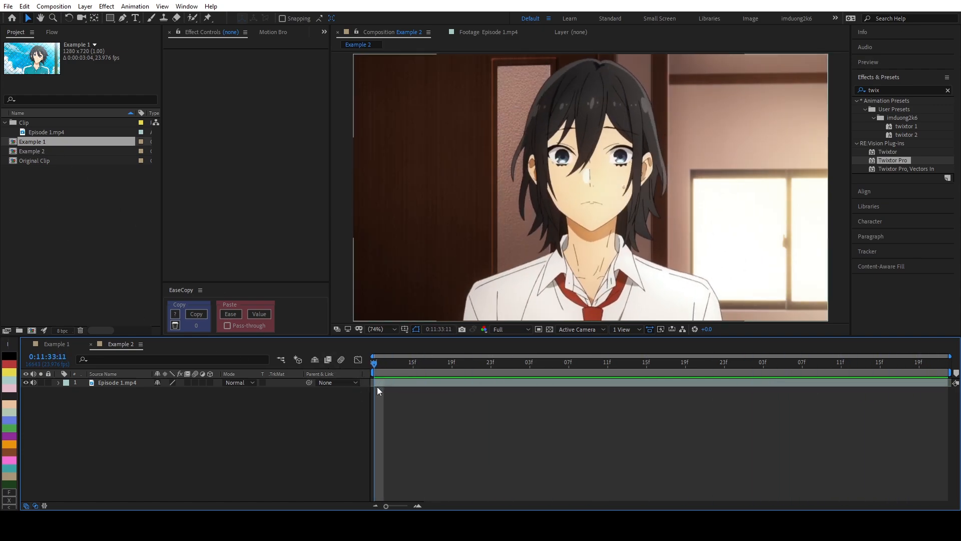
pyautogui.click(117, 383)
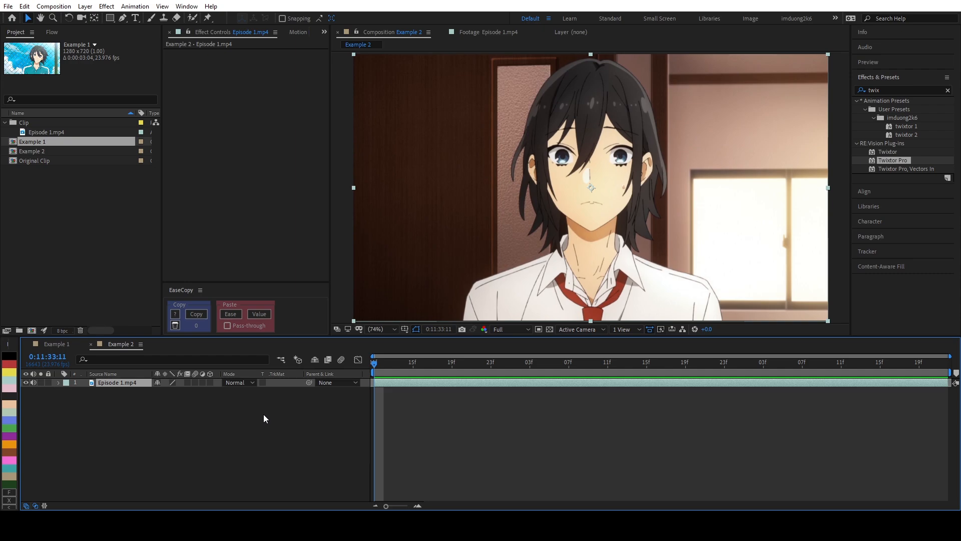
# - Pre-compose the clip, add Twixtor Pro via 'twix' search and set input frame rate 7.989
pyautogui.press('Ctrl+Shift+C')
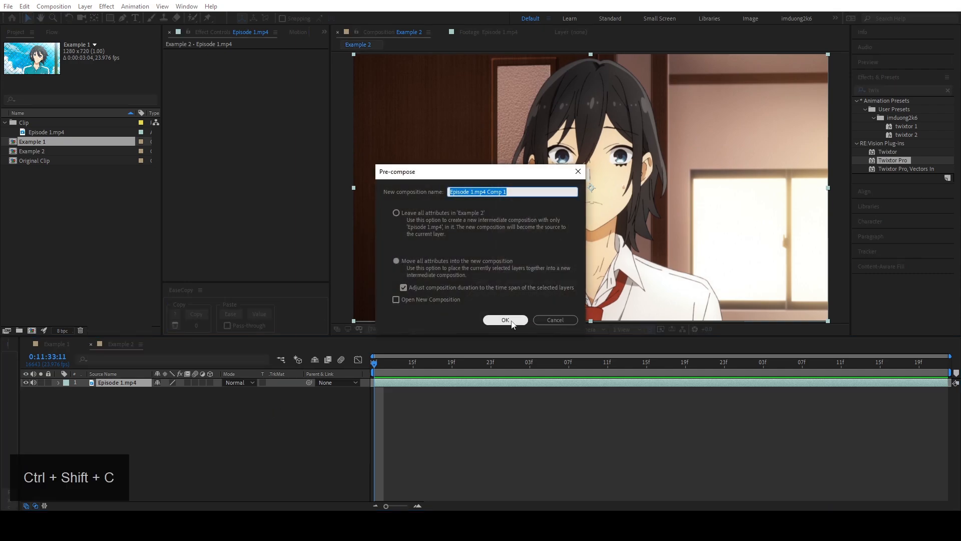
pyautogui.click(504, 320)
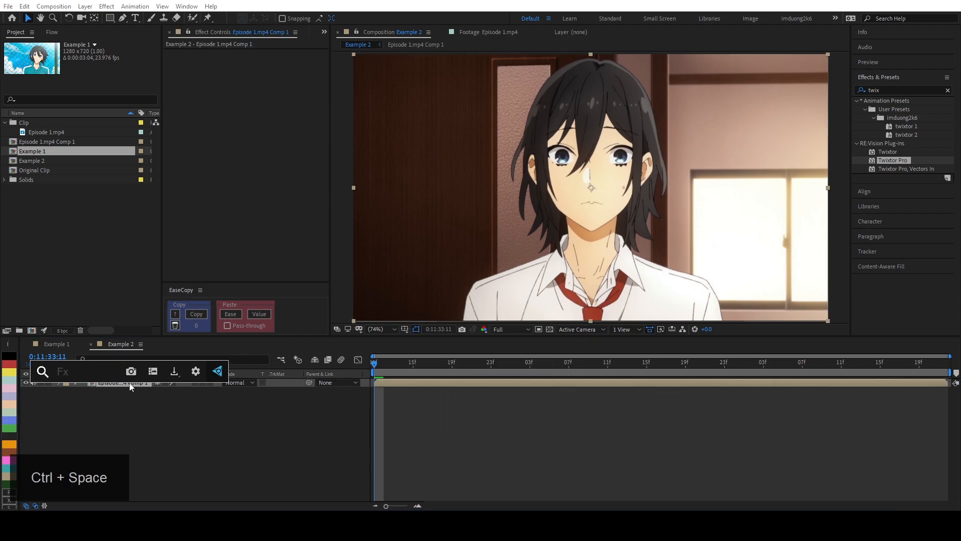
pyautogui.write('twix')
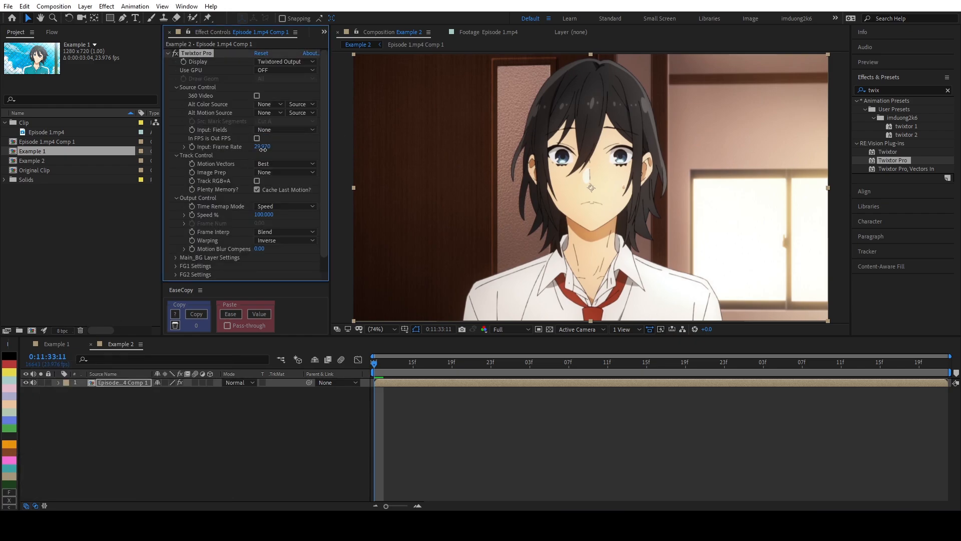
pyautogui.click(262, 146)
pyautogui.write('7.989')
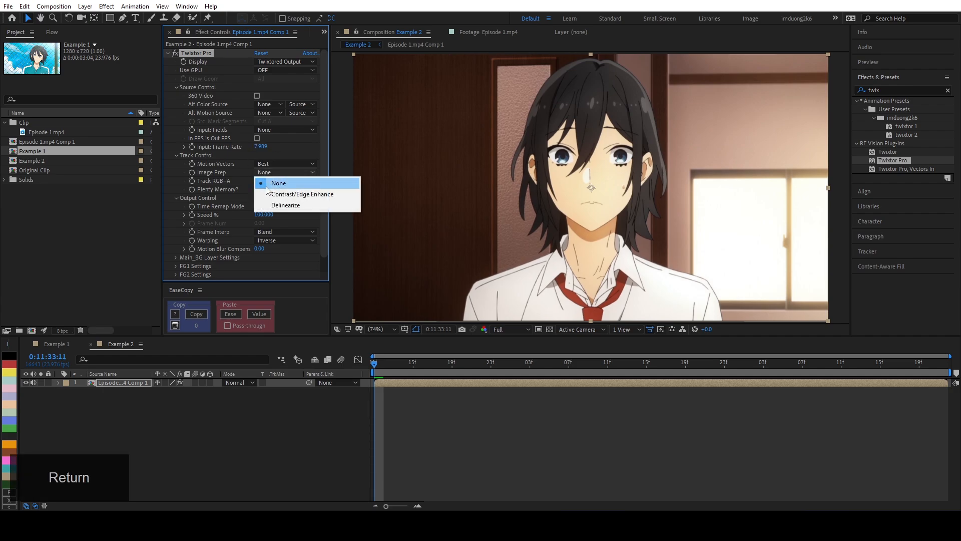
# - Set Twixtor image prep to Contrast/Edge Enhance, Forward warping and Motion Weighted Blend interpolation
pyautogui.click(284, 240)
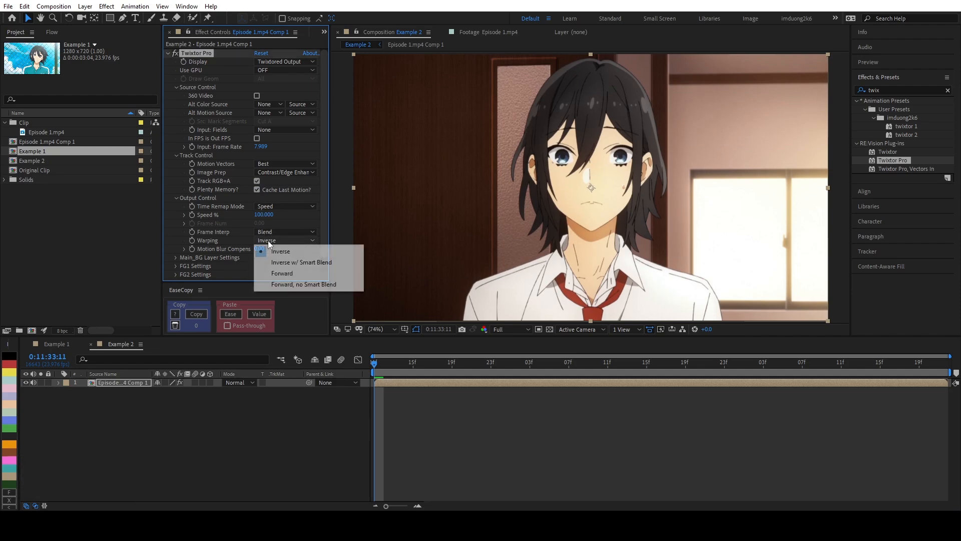
pyautogui.click(285, 231)
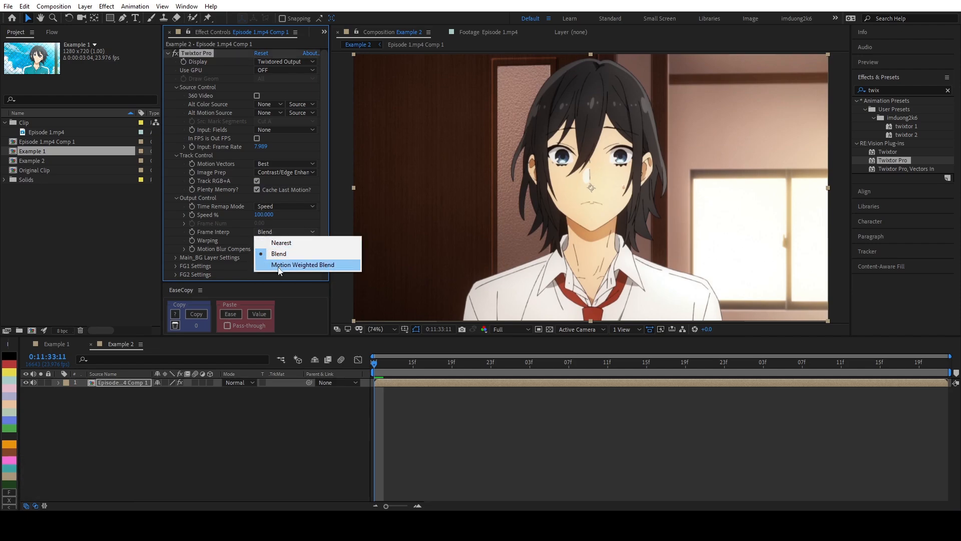
pyautogui.click(302, 264)
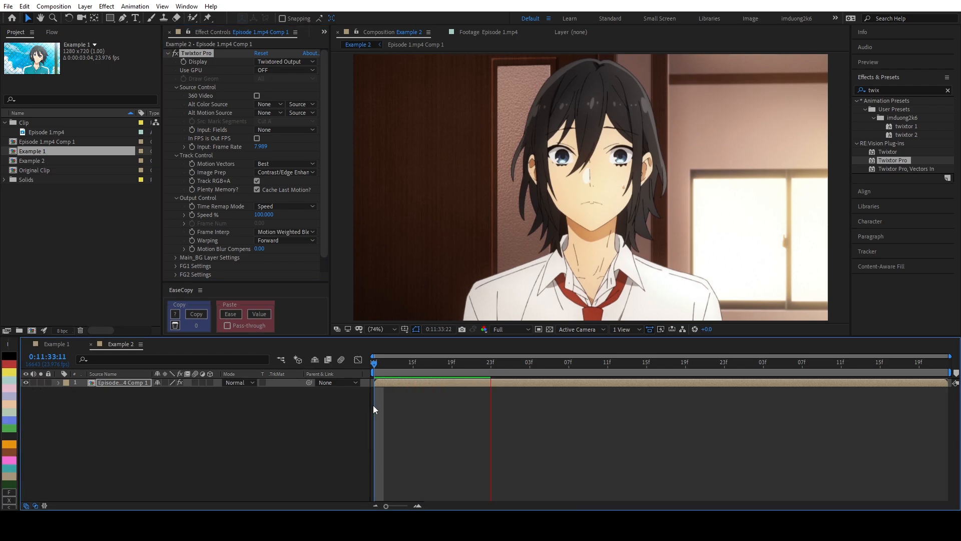
pyautogui.click(558, 362)
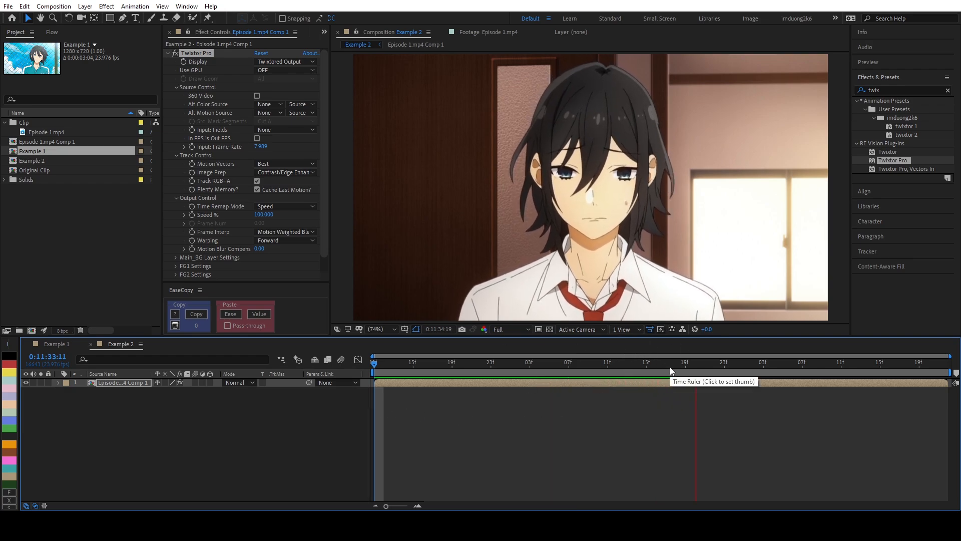
pyautogui.click(762, 368)
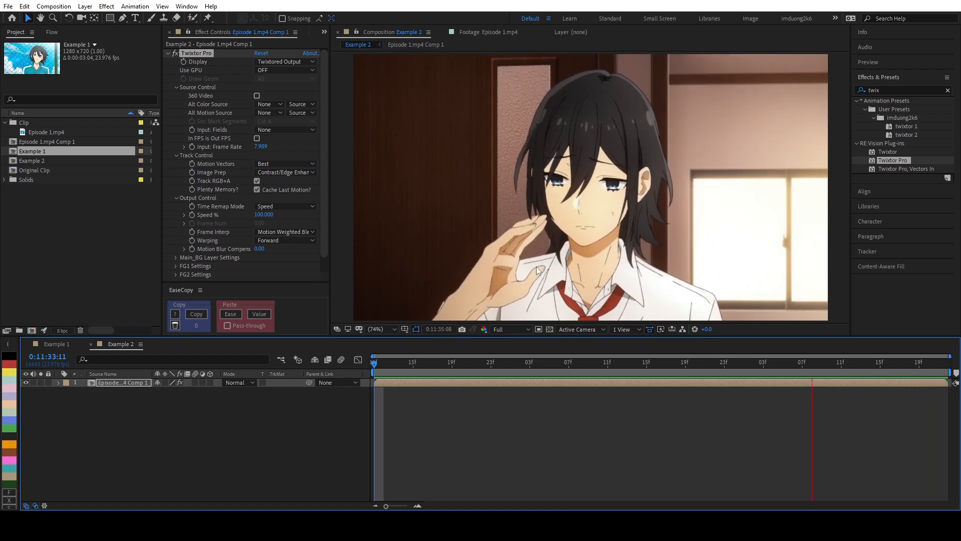
pyautogui.press('Space')
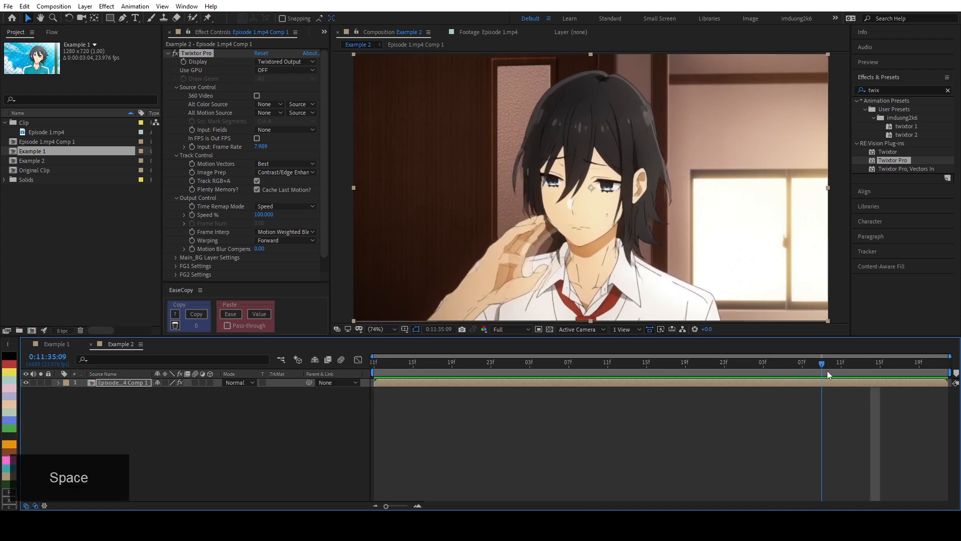
pyautogui.press('Space')
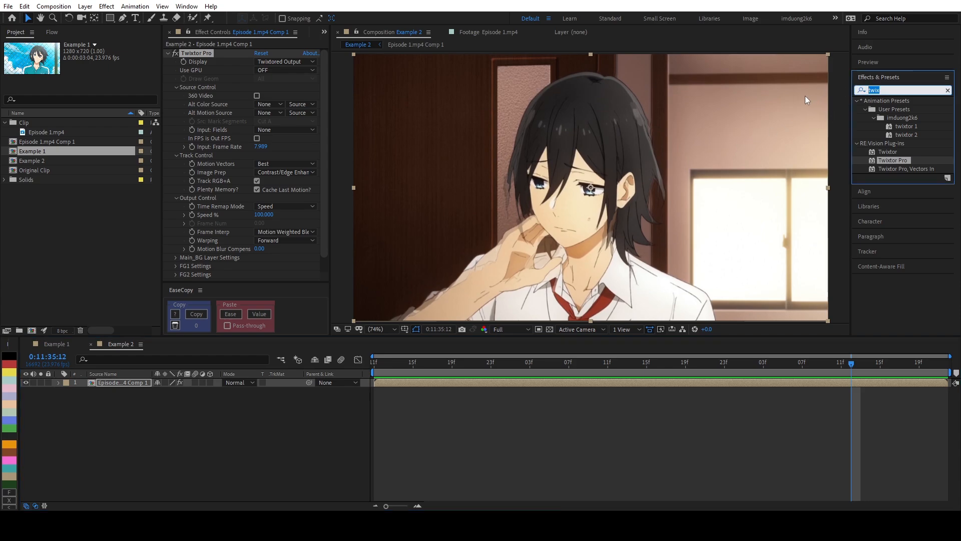
pyautogui.moveTo(697, 315)
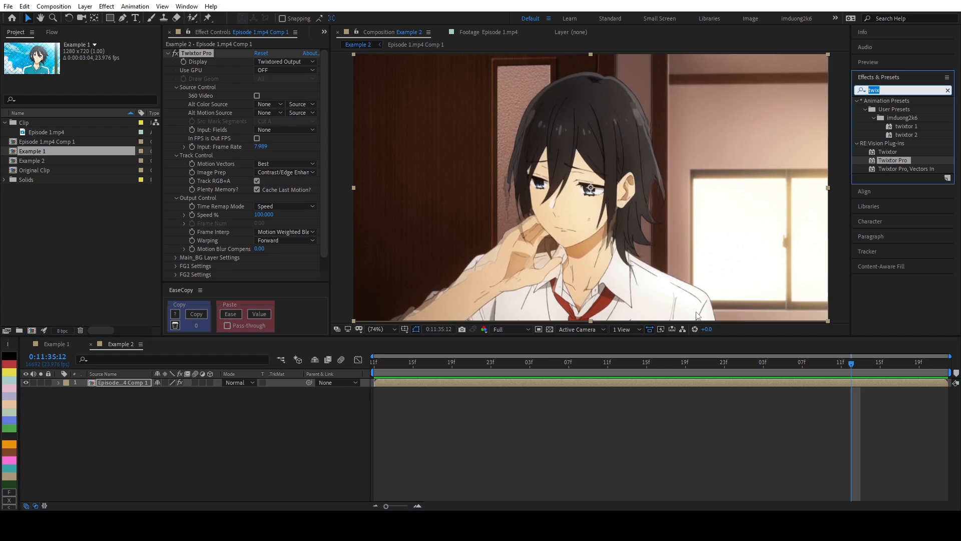
# - Add Motion Tile with 125 output width and height and Mirror Edges enabled
pyautogui.write('motiob')
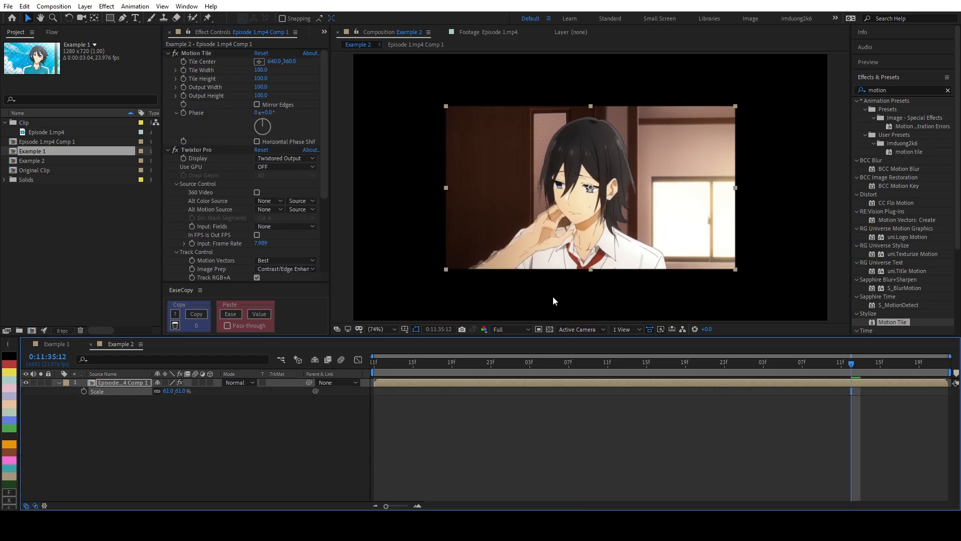
pyautogui.click(617, 362)
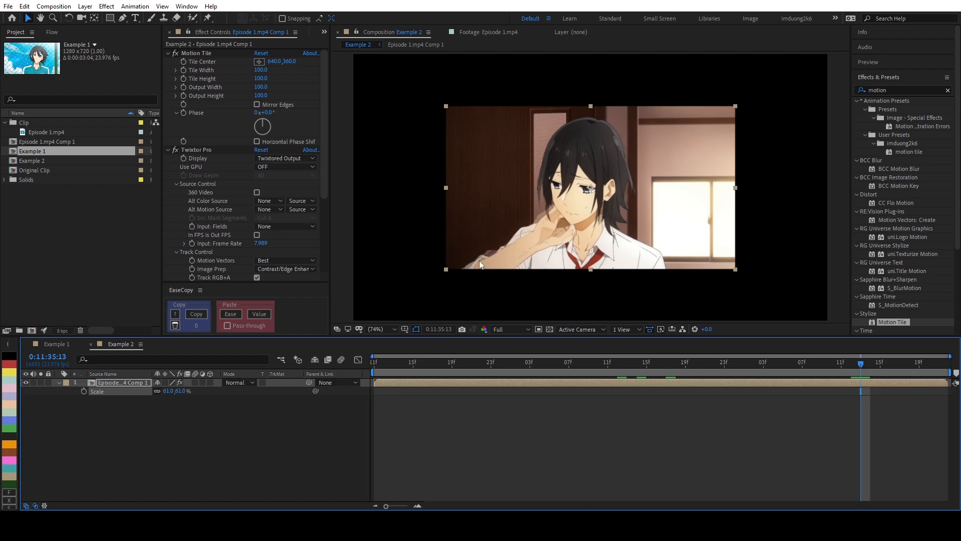
pyautogui.moveTo(508, 282)
pyautogui.write('125')
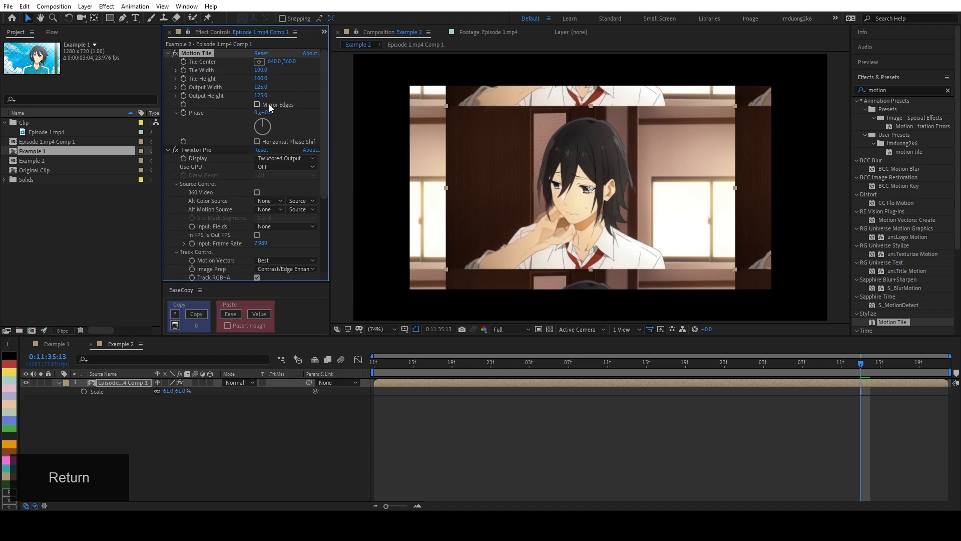
pyautogui.click(256, 105)
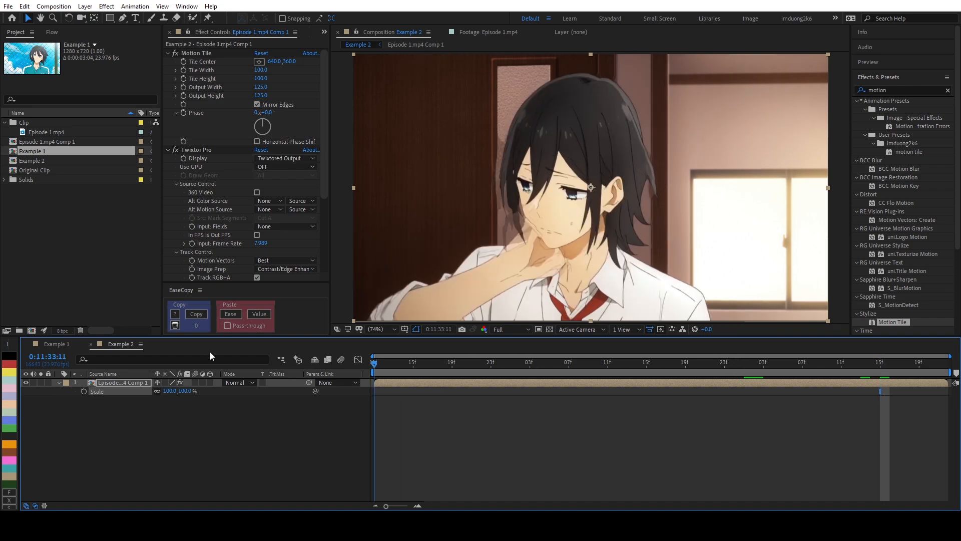
pyautogui.press('Space')
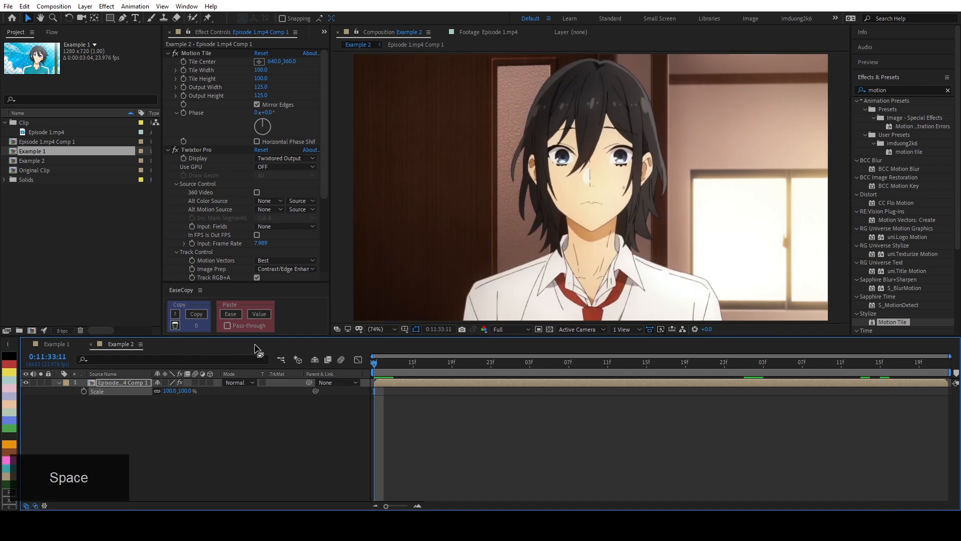
pyautogui.press('Space')
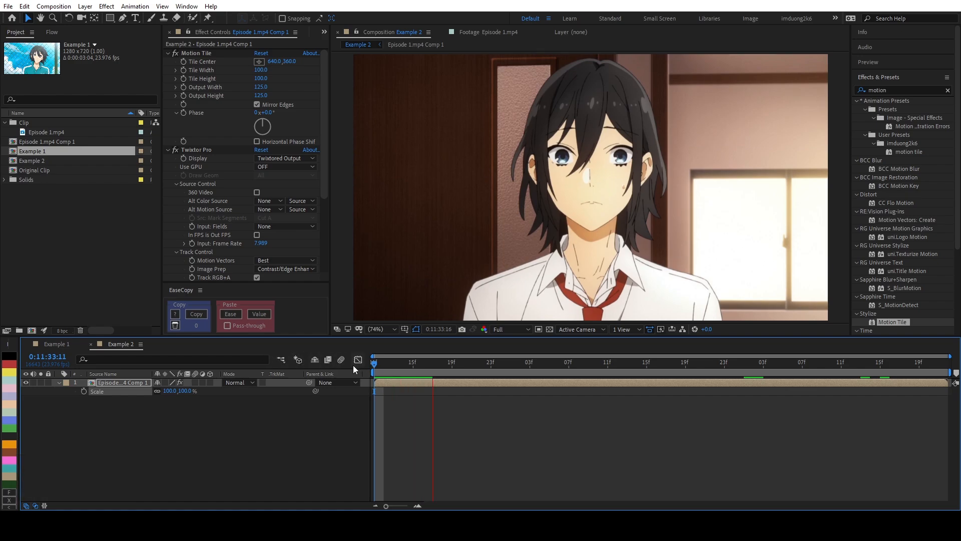
pyautogui.press('Space')
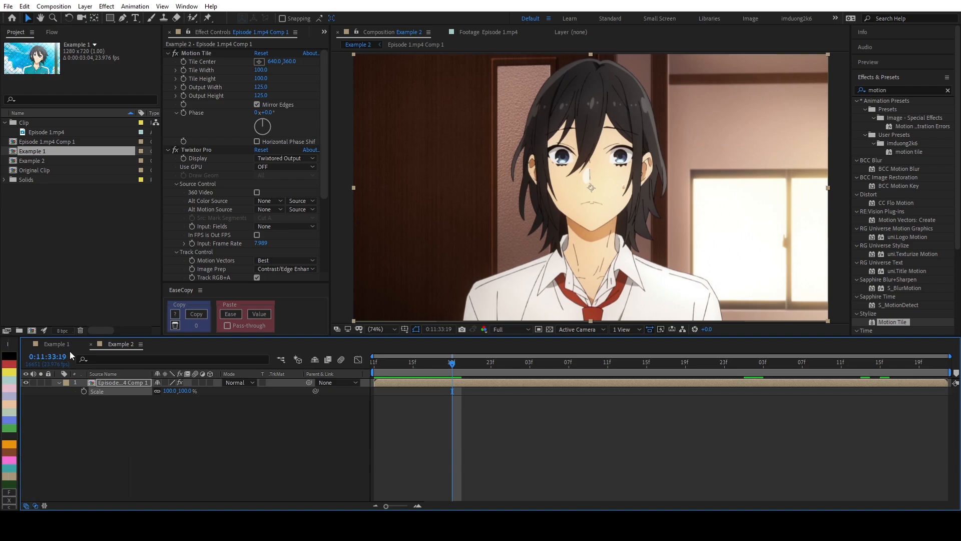
pyautogui.moveTo(68, 336)
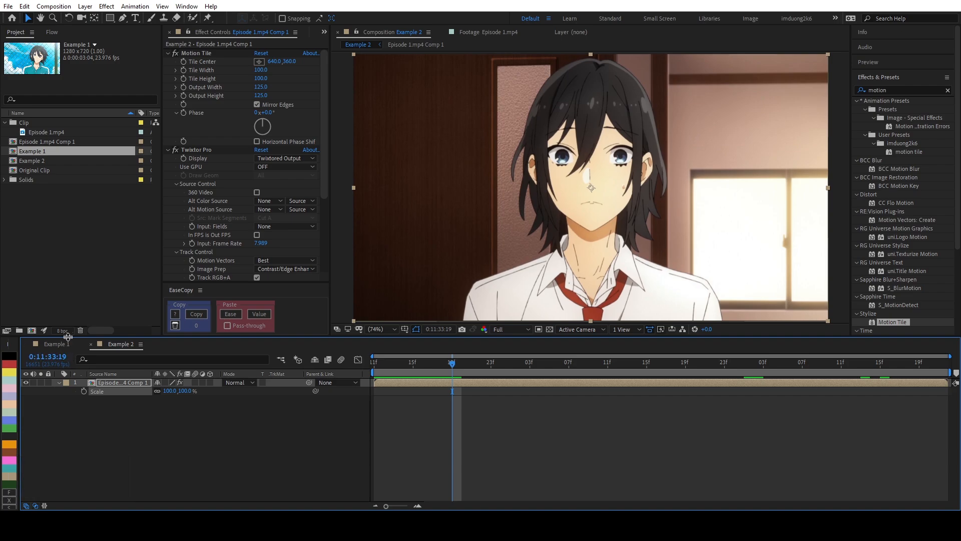
pyautogui.moveTo(75, 340)
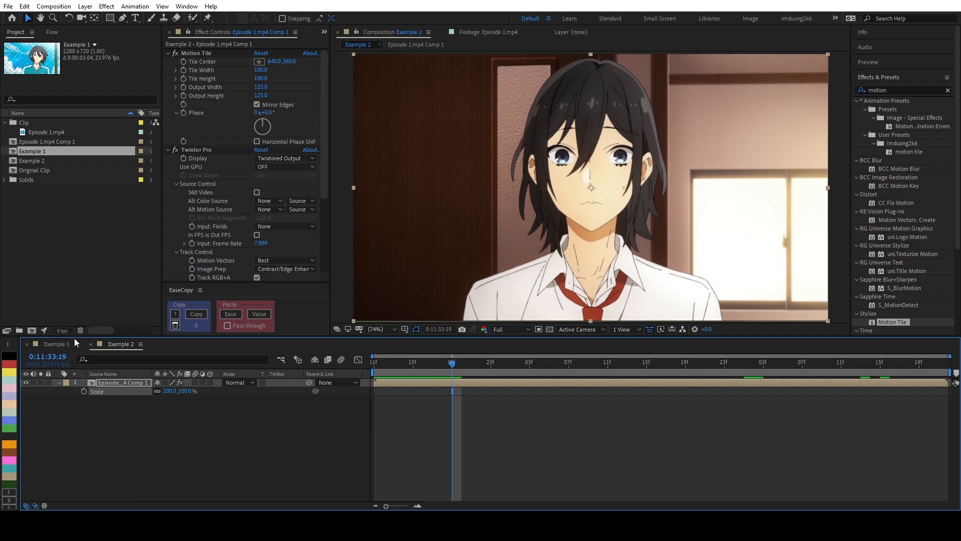
pyautogui.moveTo(80, 331)
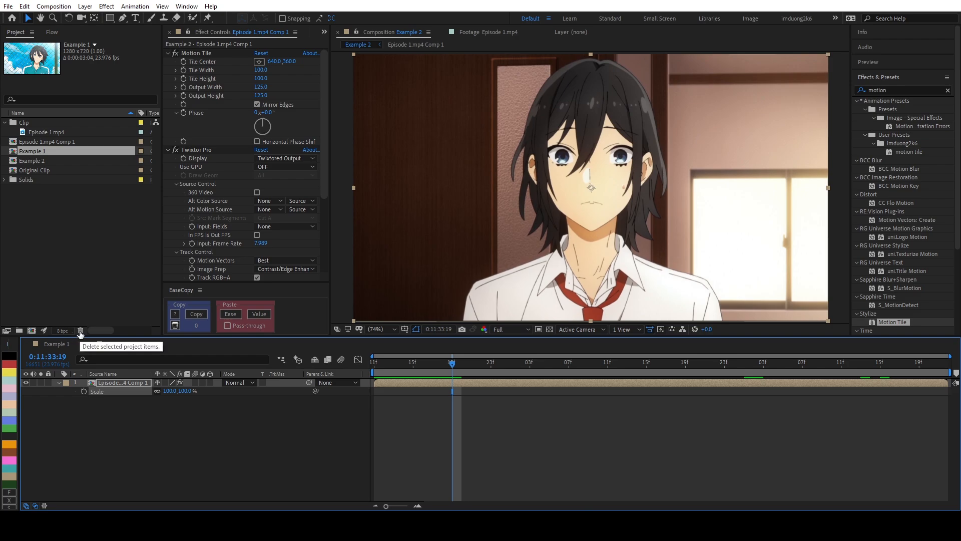